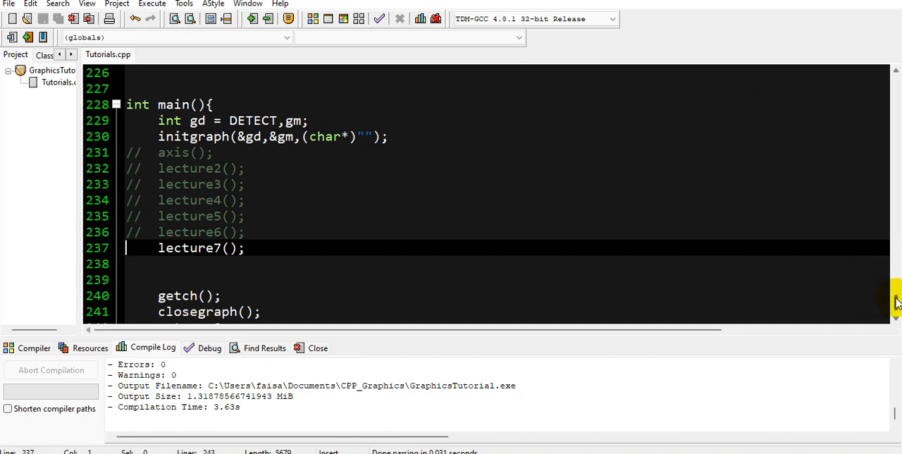
mouse_move(344, 193)
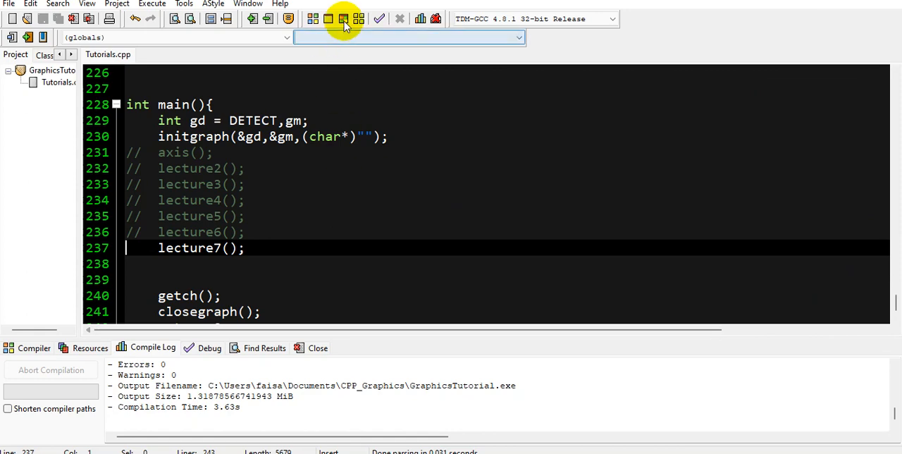
Comment out the lecture7() call and add setcolor(WHITE); in main.
click(340, 19)
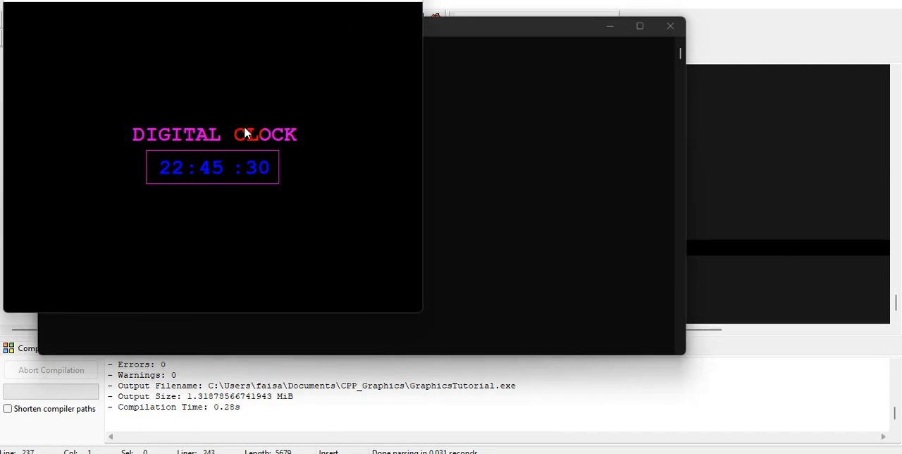
mouse_move(148, 192)
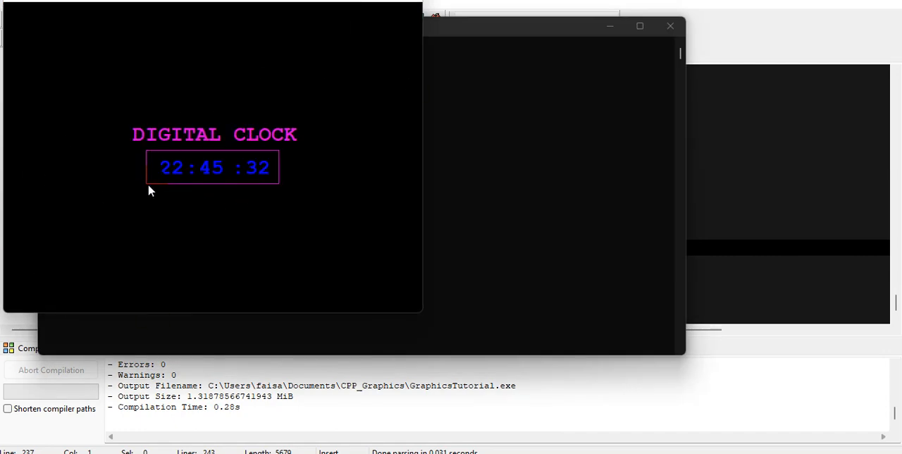
mouse_move(268, 196)
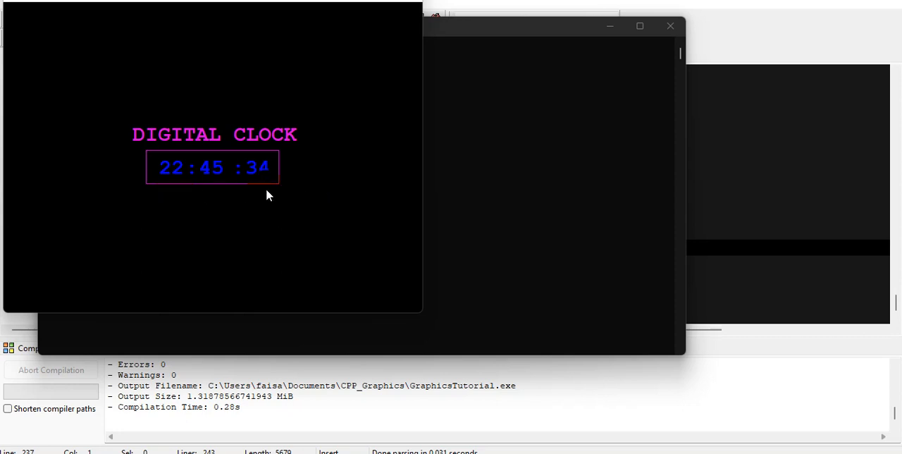
mouse_move(436, 159)
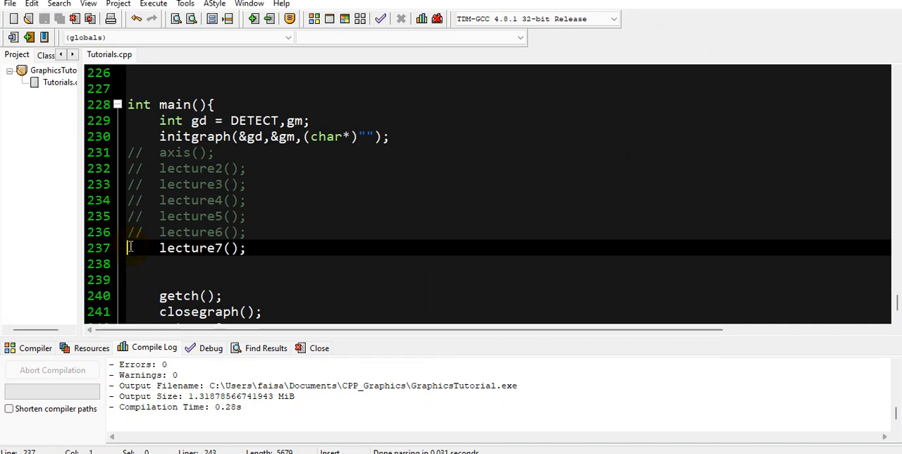
text(//)
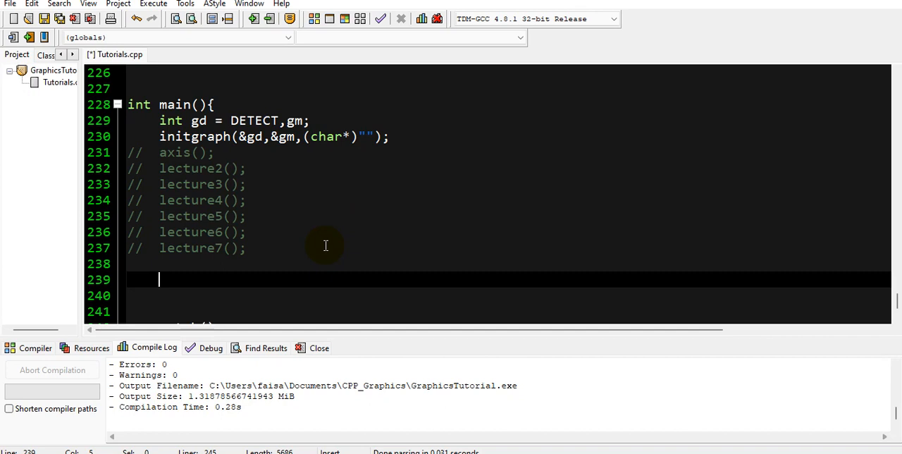
mouse_move(327, 157)
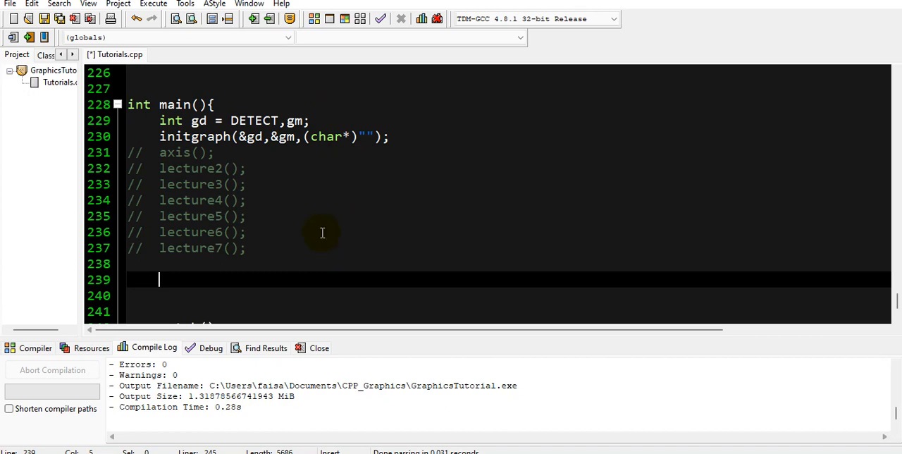
text(setc)
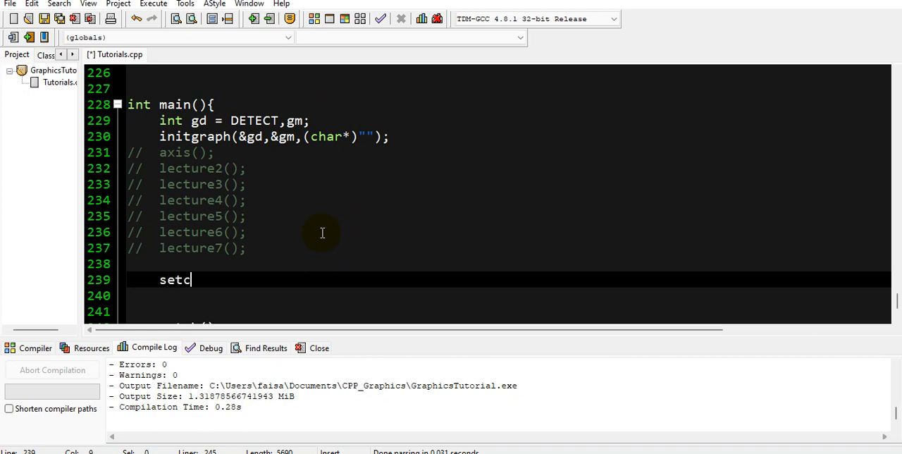
text(olor())
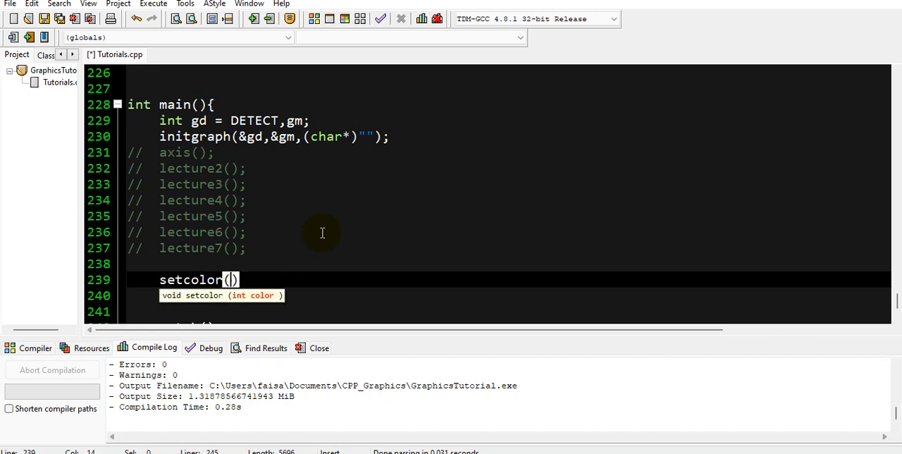
text(WHITE)
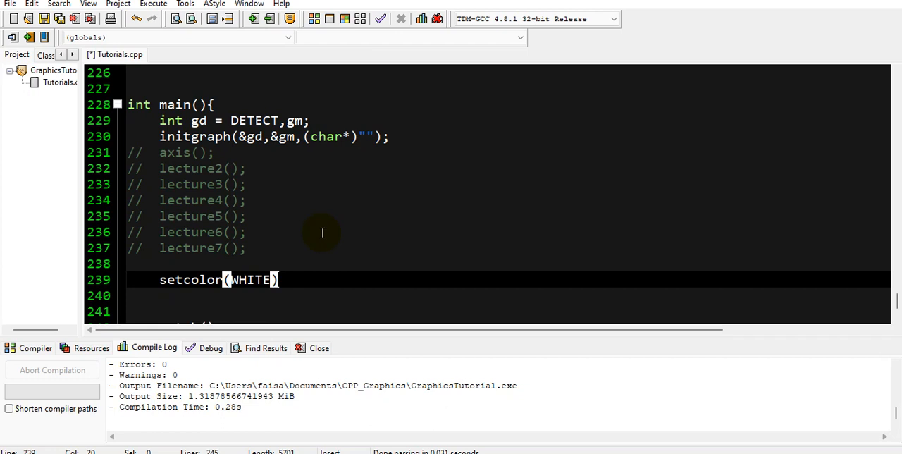
text(;)
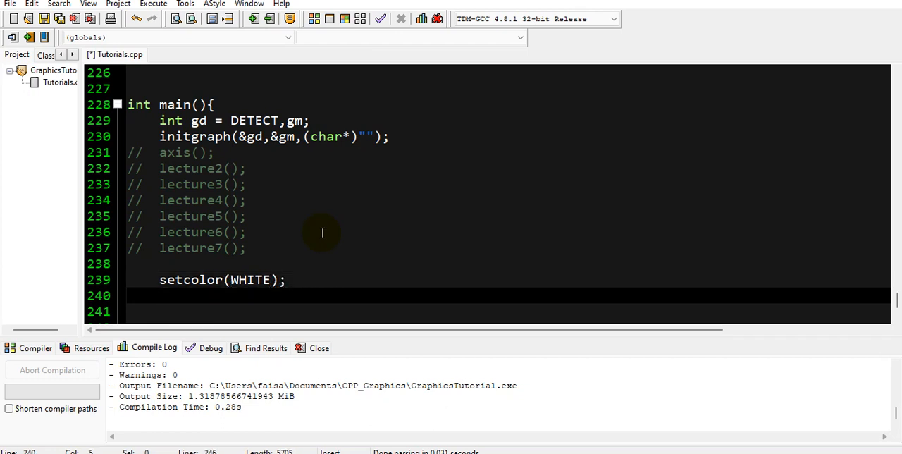
Add int x = getmaxx()/2 and int y = getmaxy()/2 for the screen centre.
text(int)
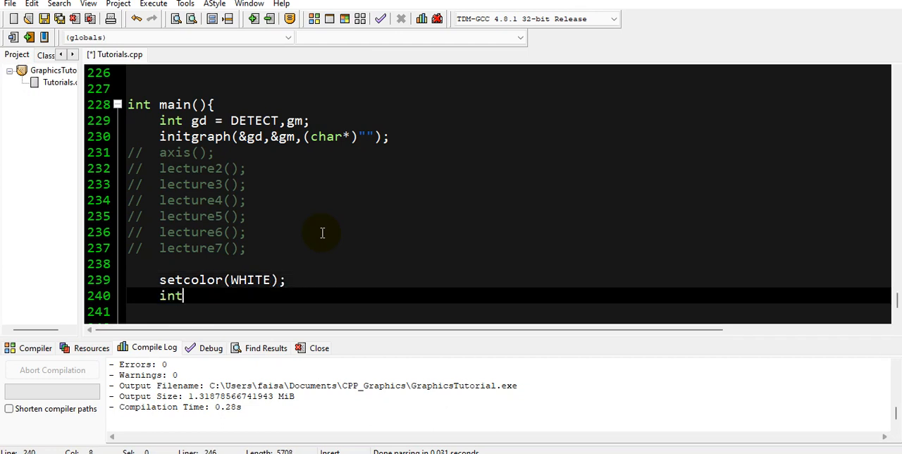
text(x =)
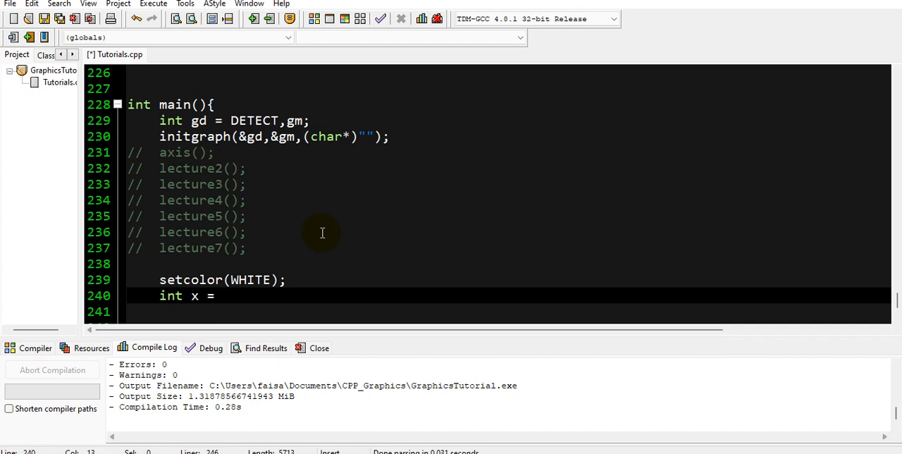
text(getm)
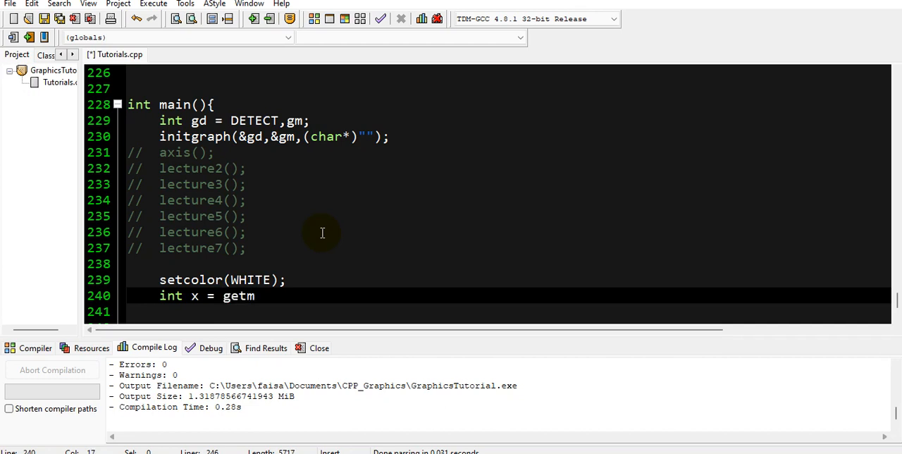
text(axx)
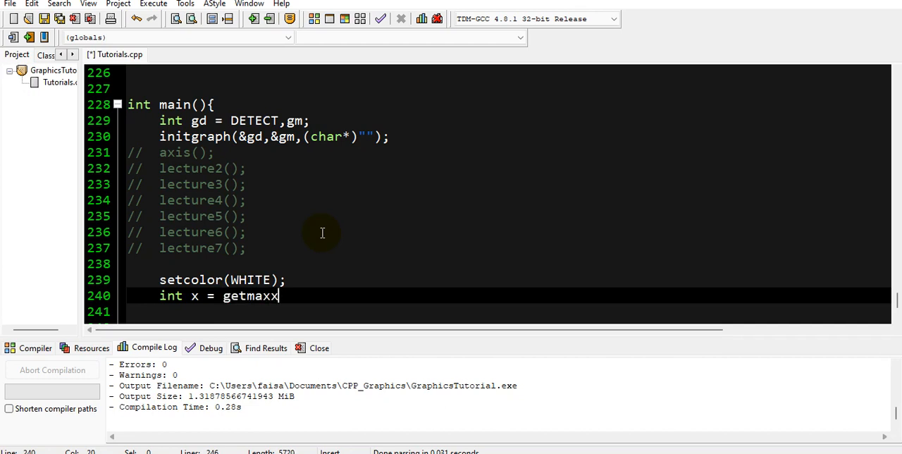
text(()/2;)
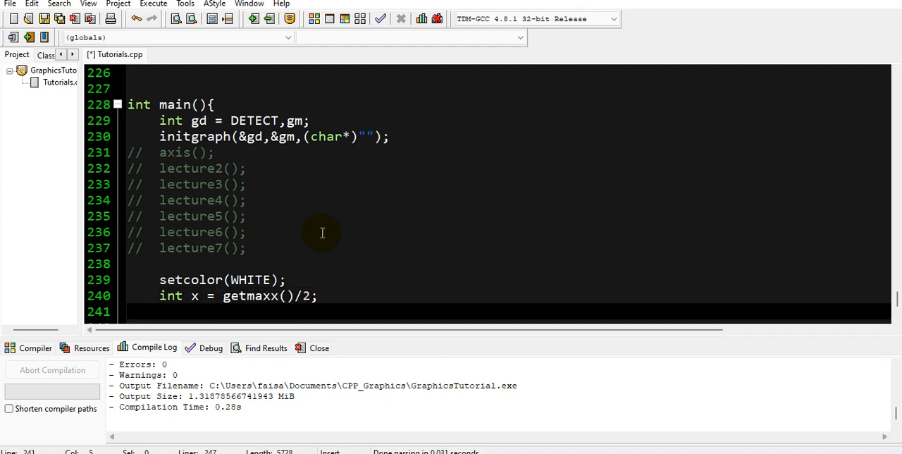
text(int y = getma)
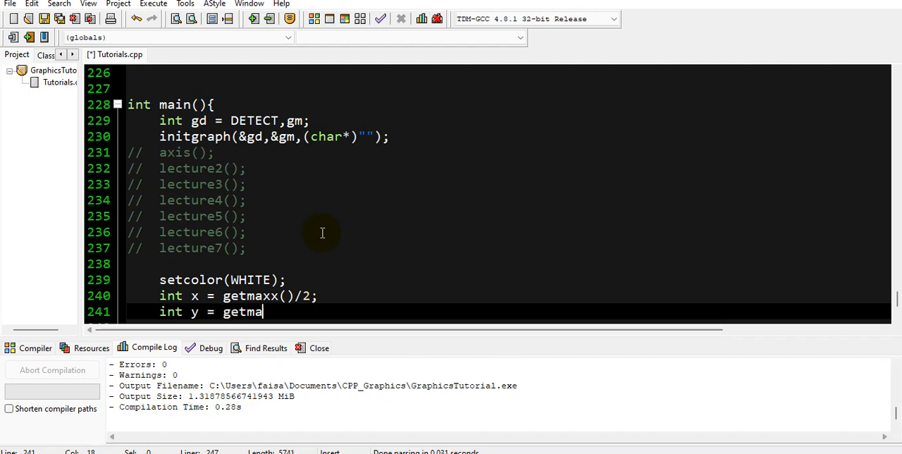
text(xy())
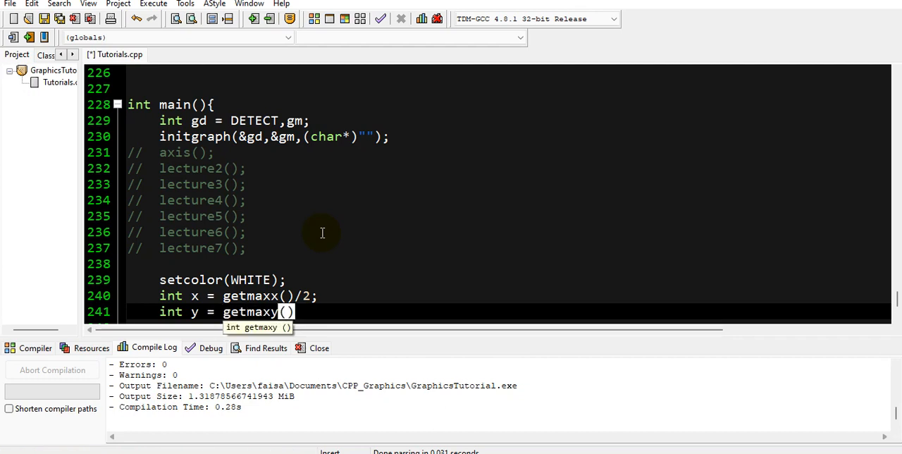
text(/2;)
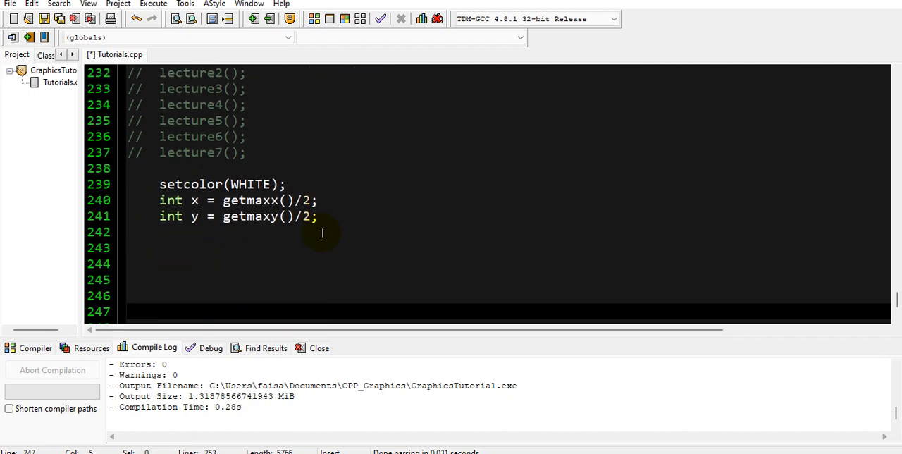
Add setfillstyle(LINE_FILL, LIGHTBLUE) on an empty line.
click(159, 264)
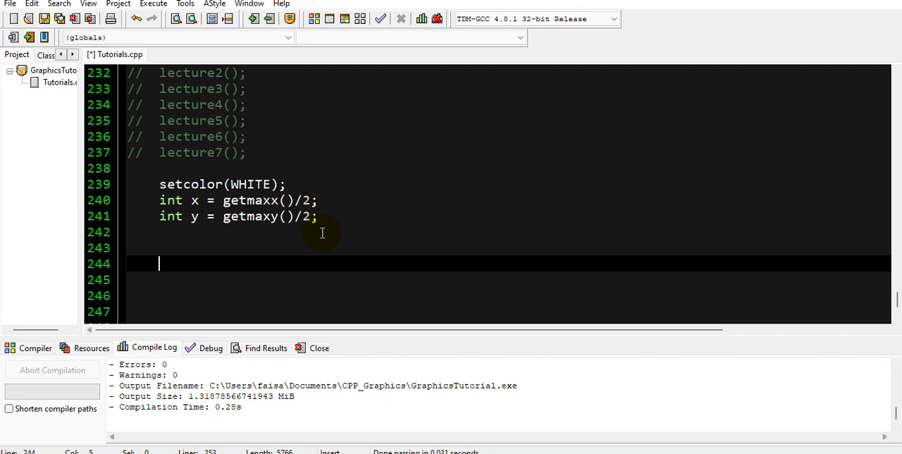
text(setfil)
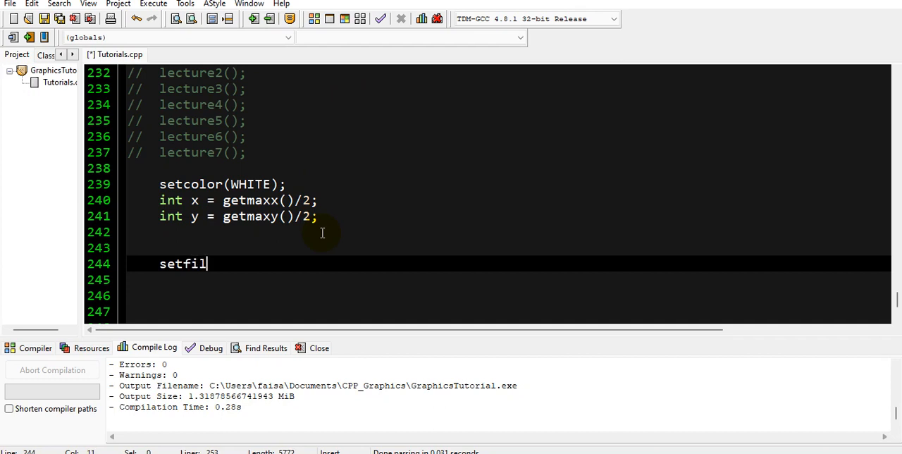
text(lstyle)
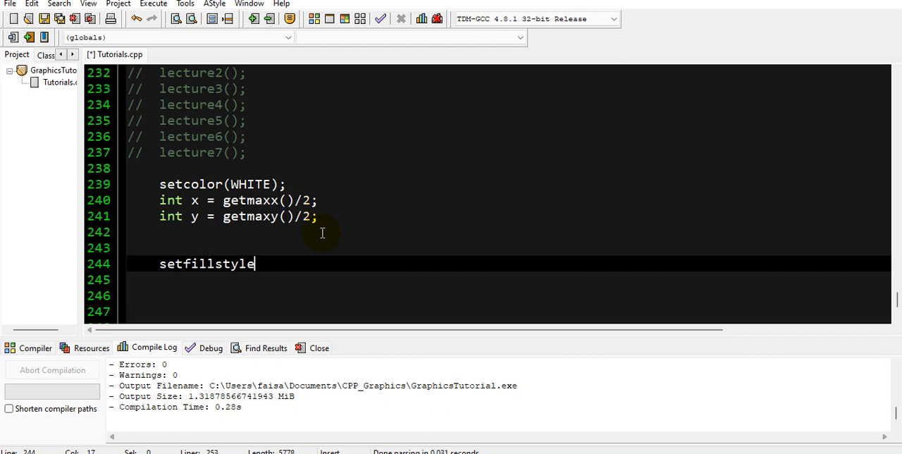
text(()
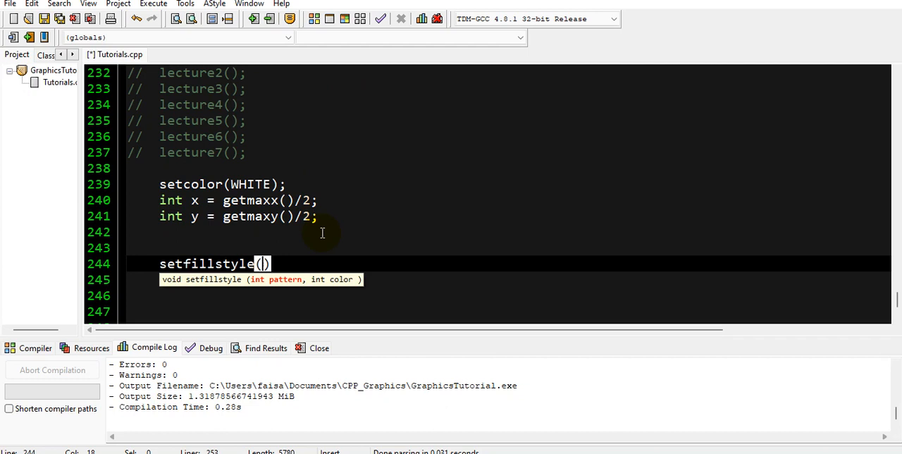
text(LINE_)
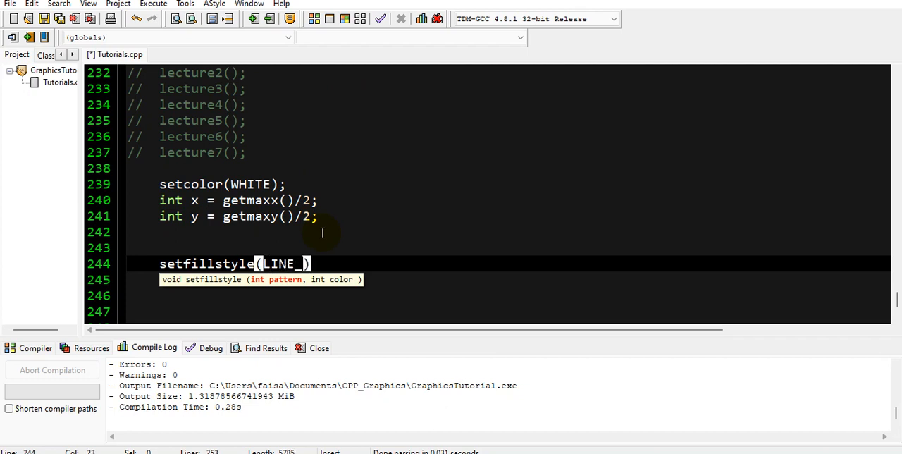
text(FILL)
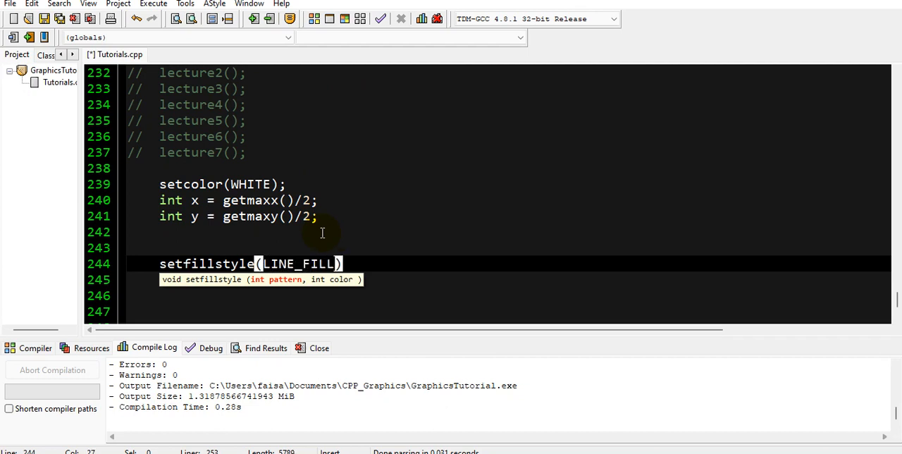
text(,LIGHTBLUE)
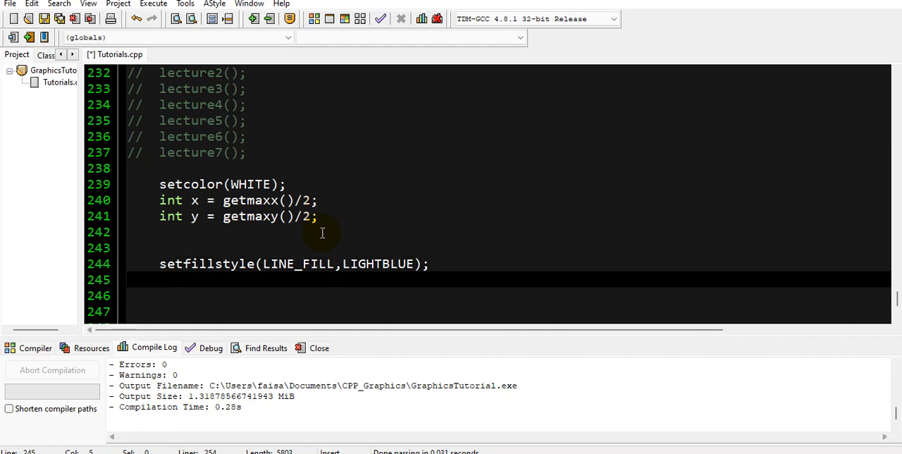
Draw pieslice(x, y, 0, 75, 150) at the screen centre.
text(pies)
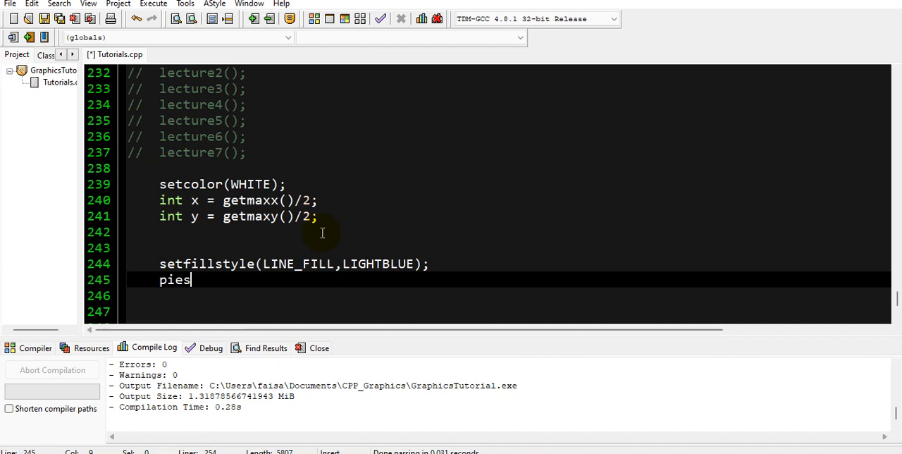
text(lice()
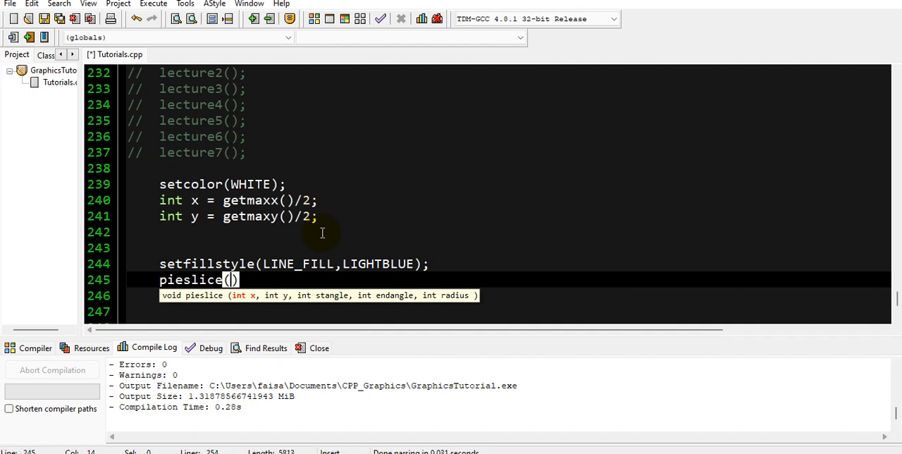
text(x,y,)
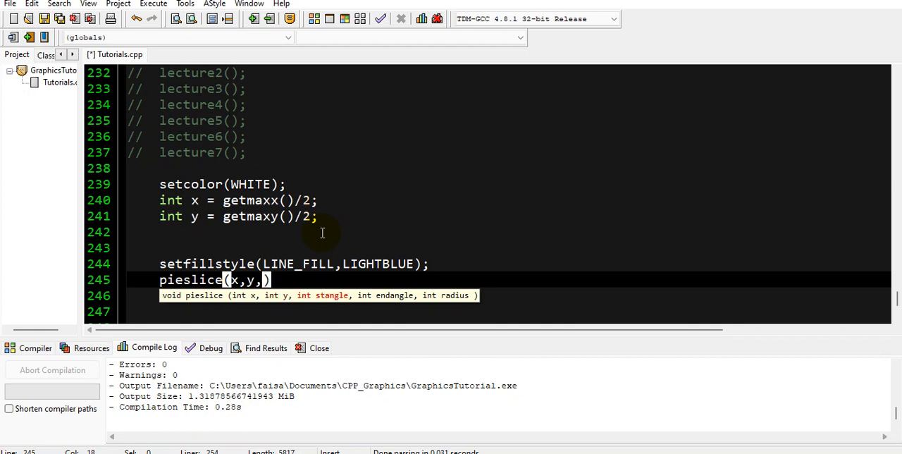
text(0,)
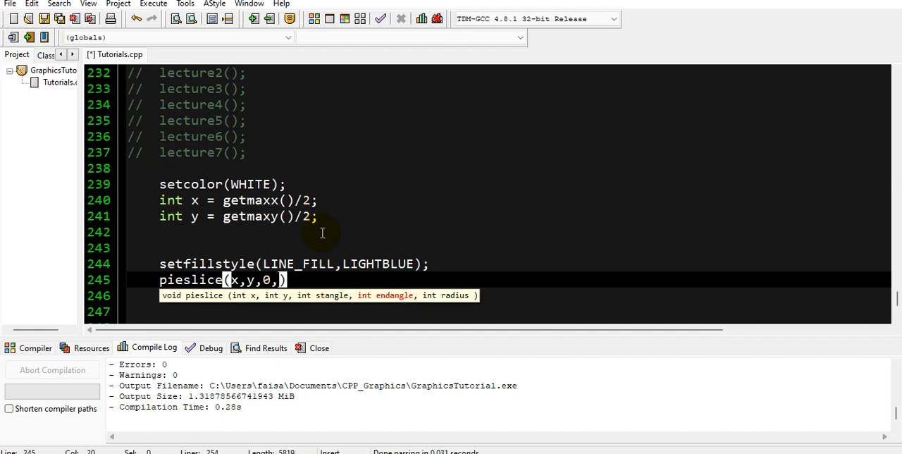
text(75)
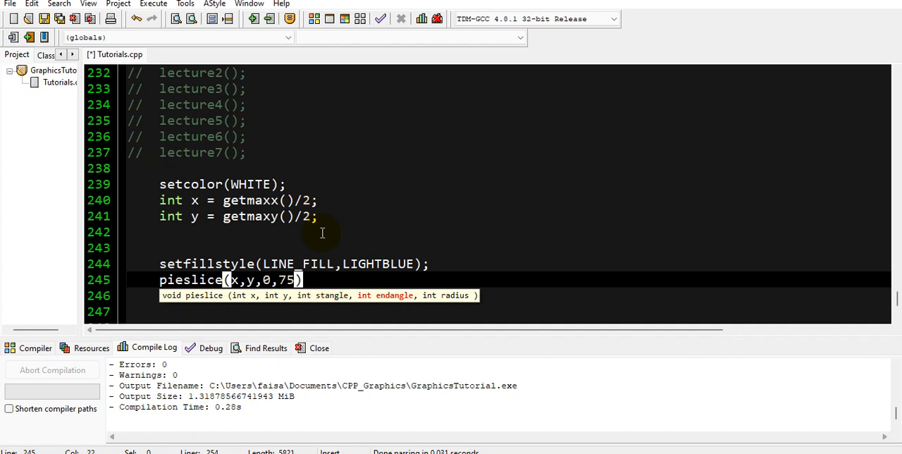
text(,)
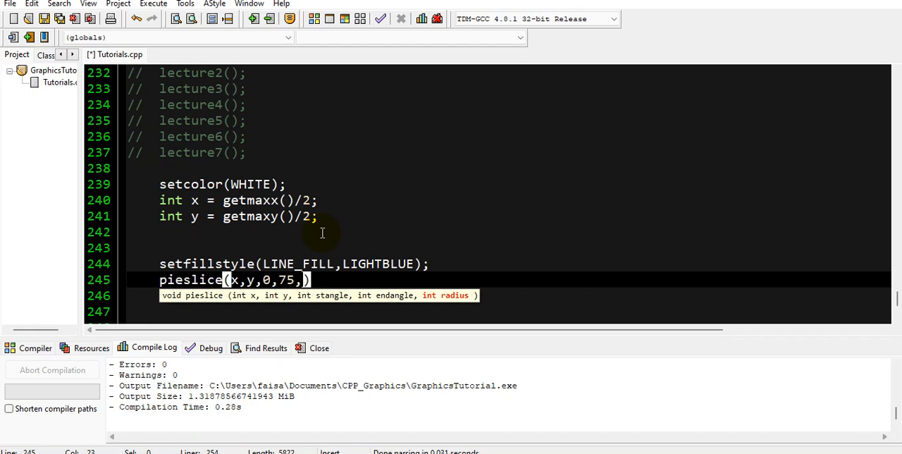
text(150)
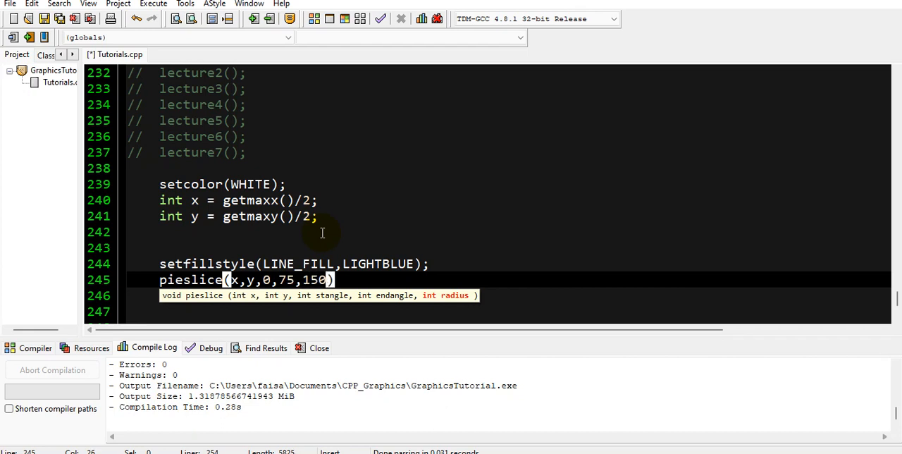
text(;)
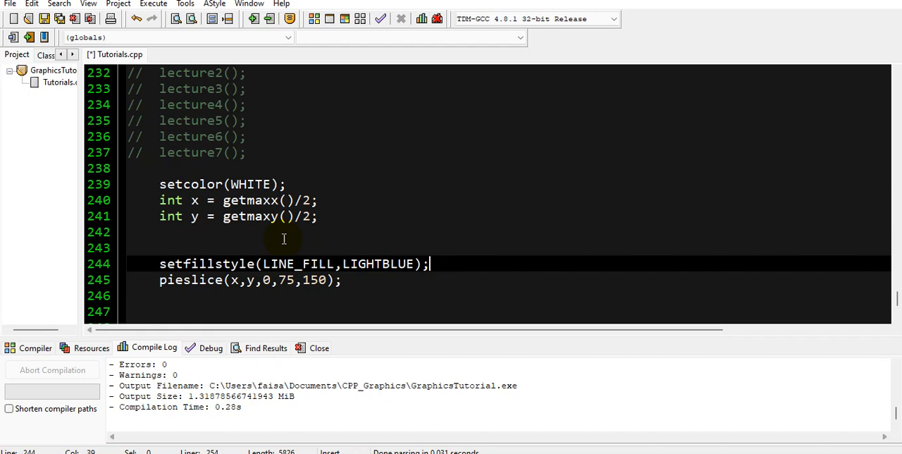
double_click(300, 264)
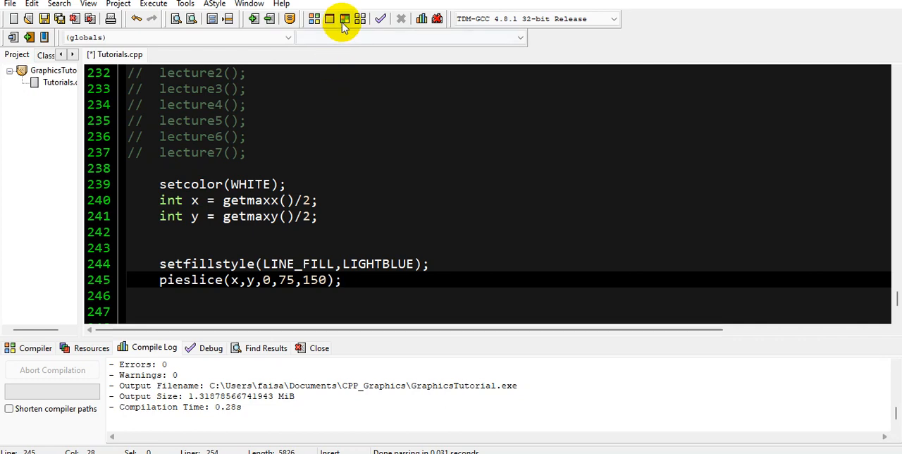
Compile and run to view the light-blue hatched slice, then close the console window.
click(343, 19)
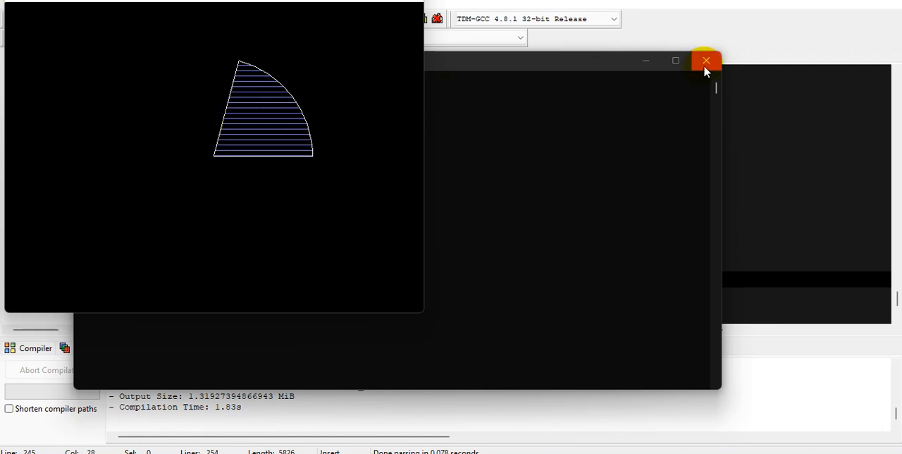
click(703, 62)
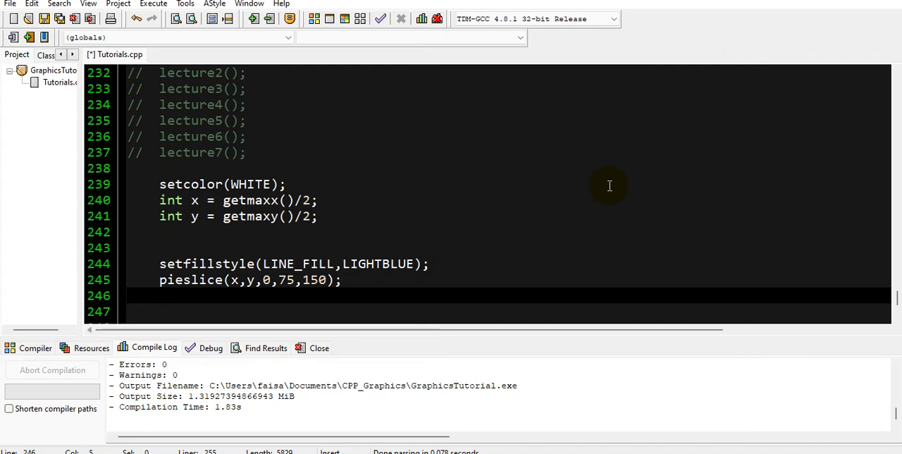
mouse_move(438, 261)
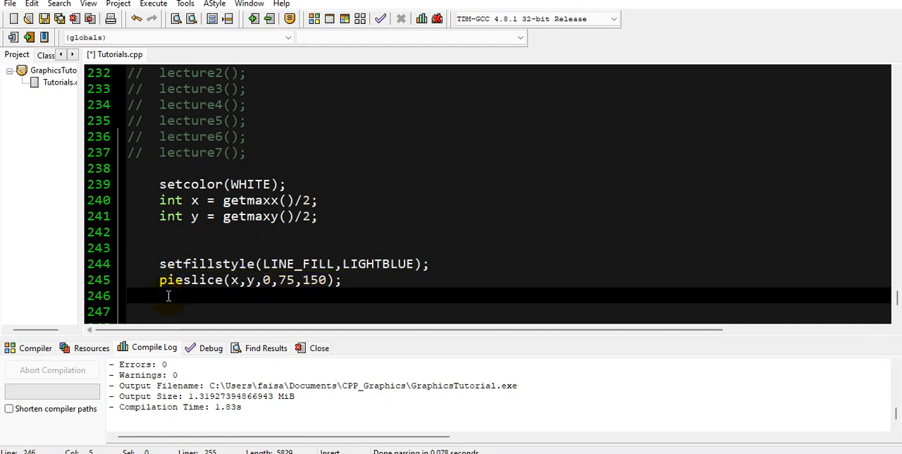
Add setfillstyle(SLASH_FILL, LIGHTGREEN) and pieslice(x, y, 75, 225, 150) below the first slice.
text(setfillstyle(LINE_FILL,LIGHTBLUE);)
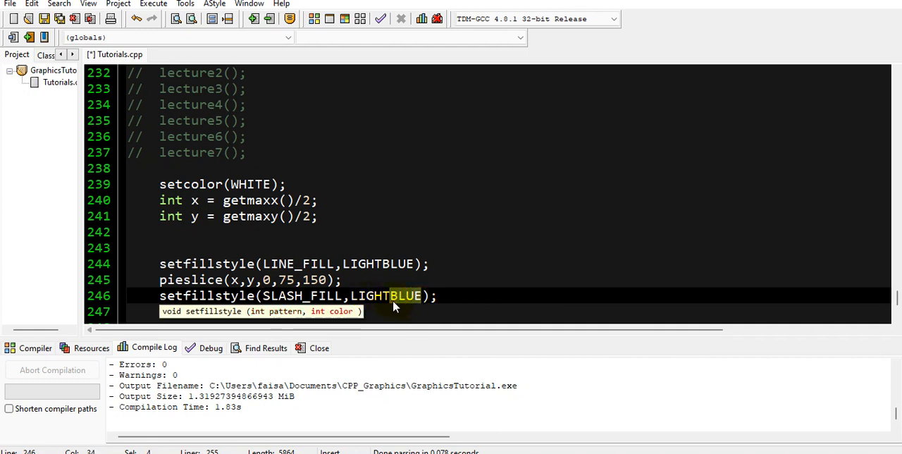
text(LIGHTGREEN)
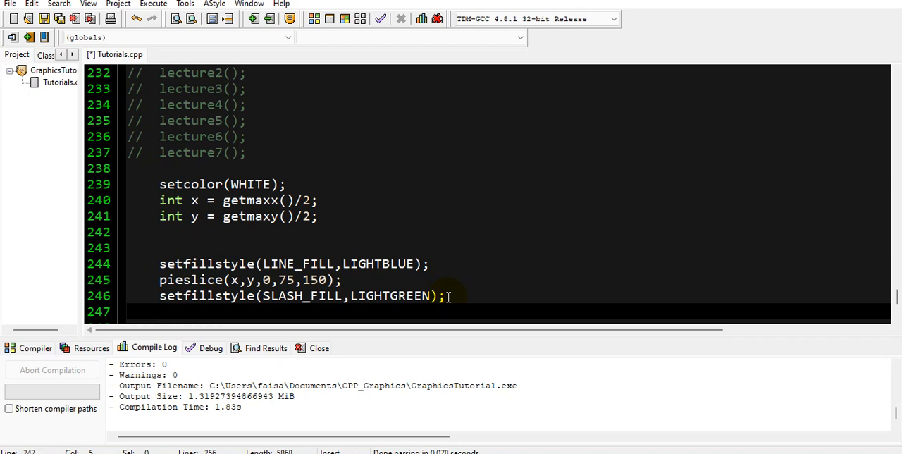
text(pieslice(x,y,0,75,150);)
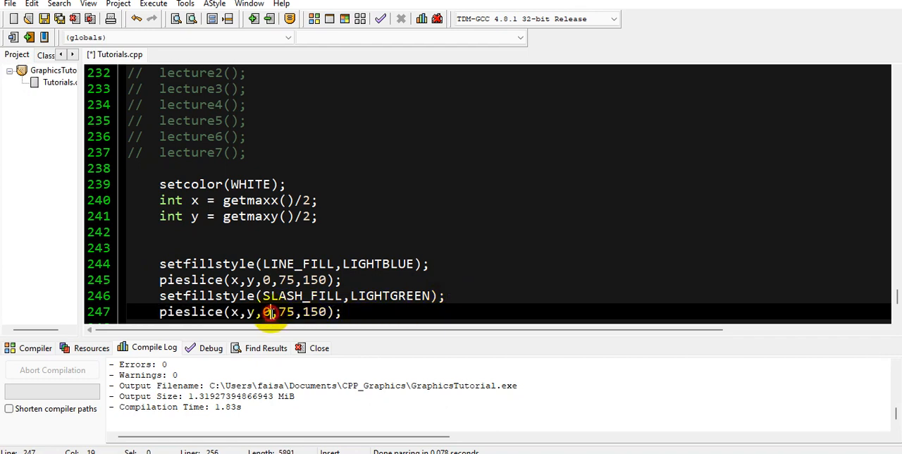
text(75)
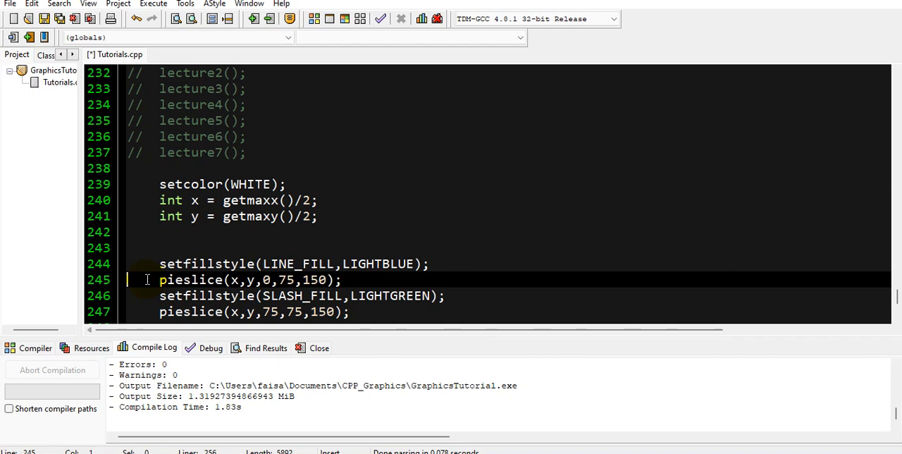
click(295, 312)
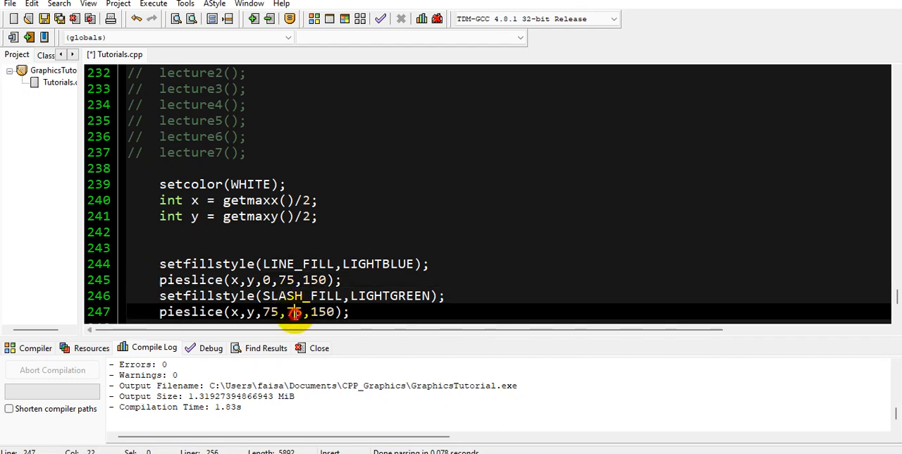
text(225,)
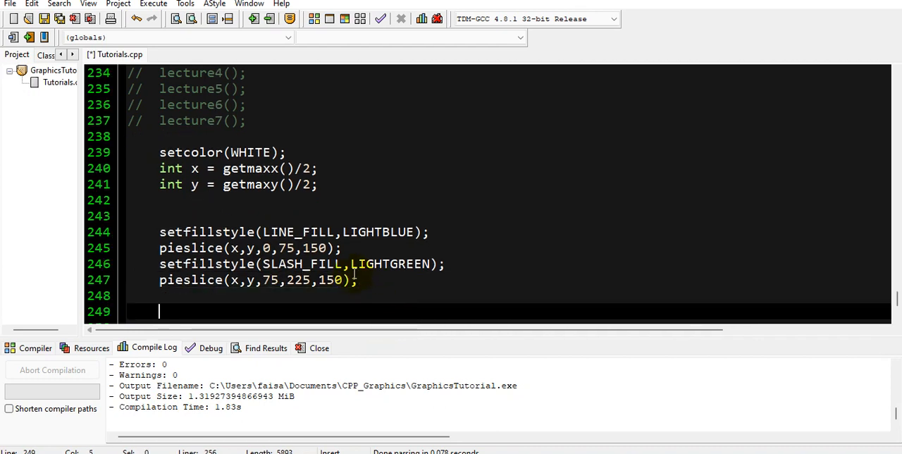
Copy the green slice lines and change them to a red WIDE_DOT_FILL slice from 225 to 360.
drag(160, 264, 358, 280)
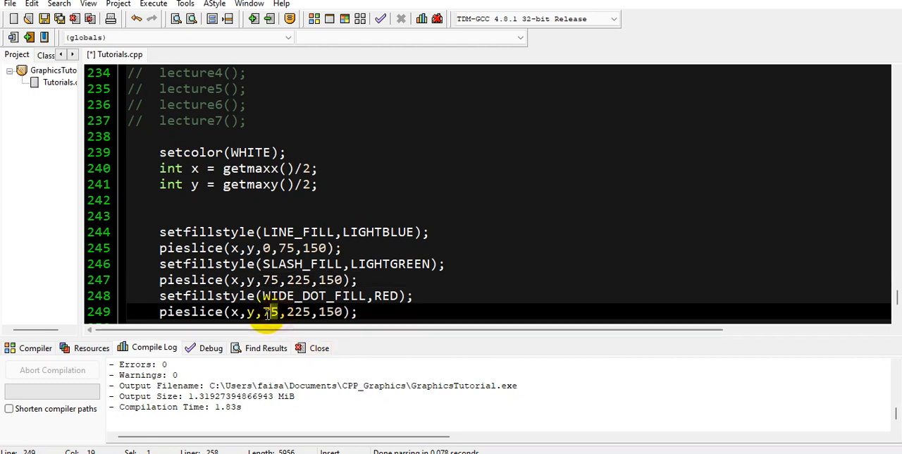
text(22)
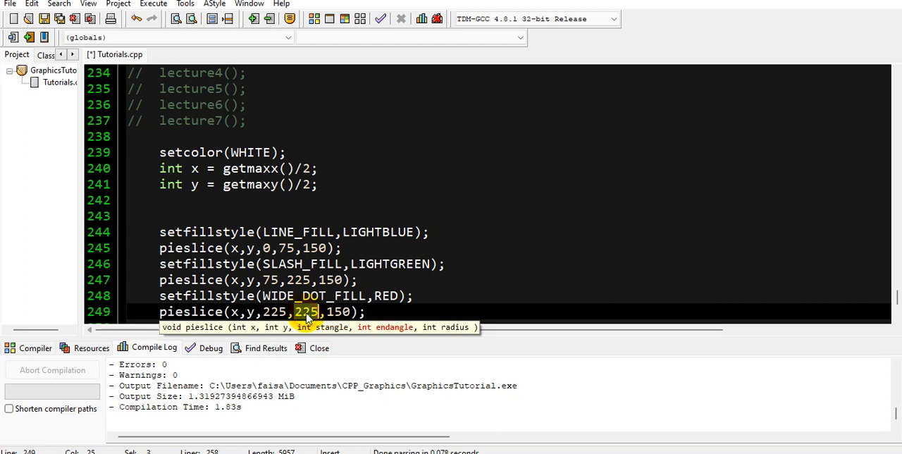
text(360)
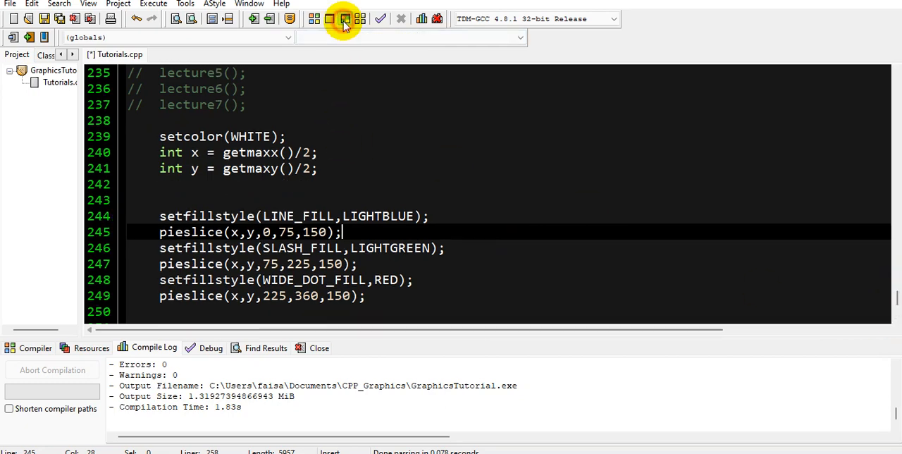
Compile and run to display the blue, green and dotted red pie chart.
click(335, 19)
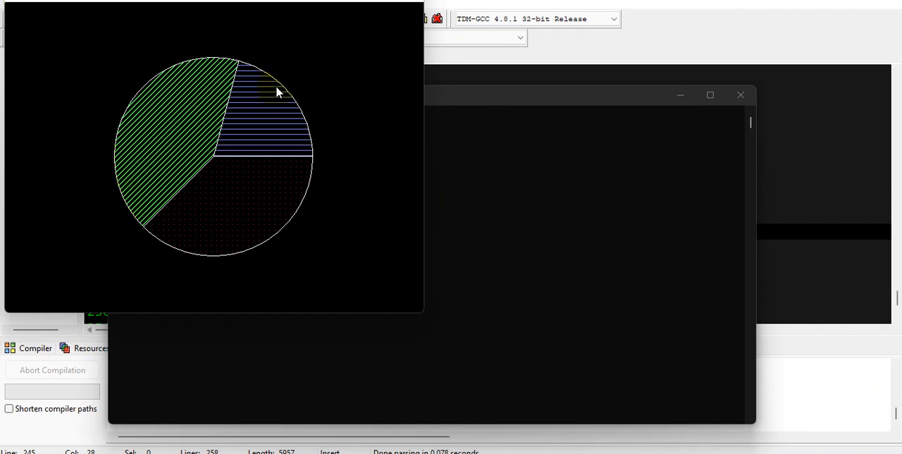
mouse_move(244, 142)
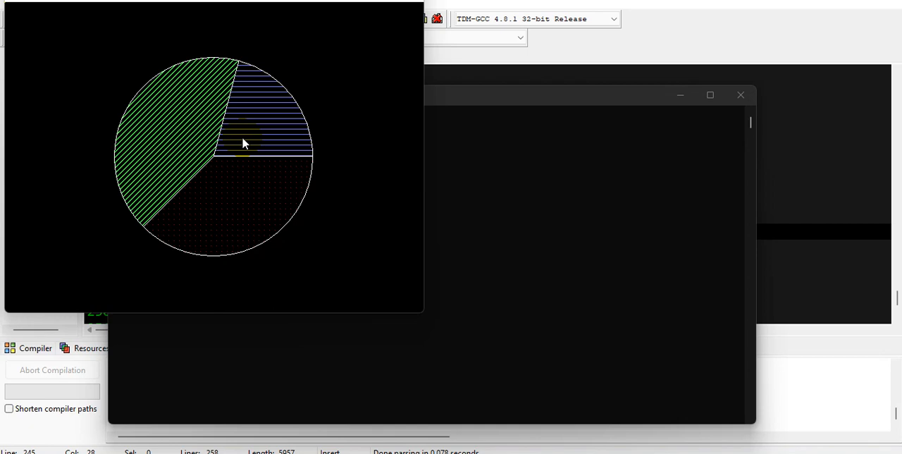
mouse_move(673, 95)
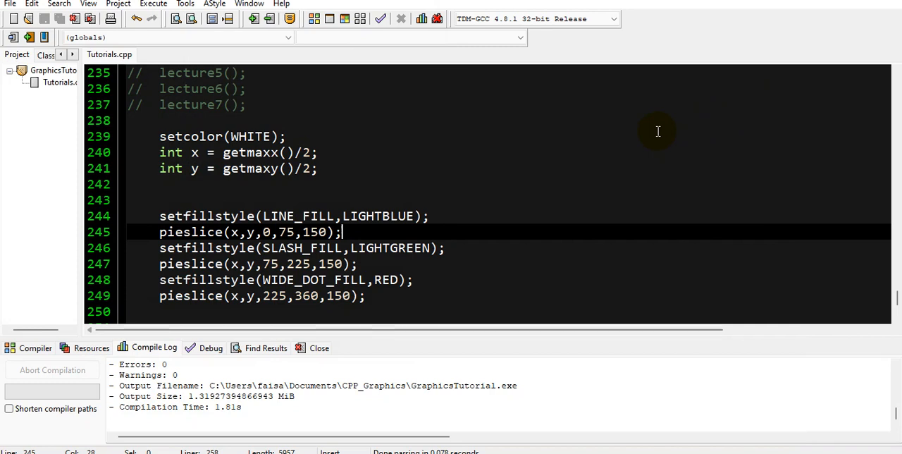
Add settextstyle(SANS_SERIF_FONT, HORIZ_DIR, 1); on a new line after setcolor.
click(287, 136)
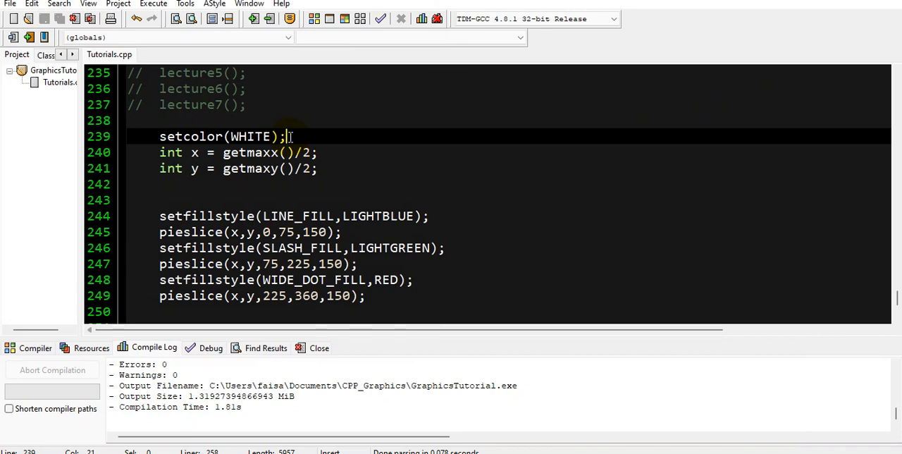
text(s)
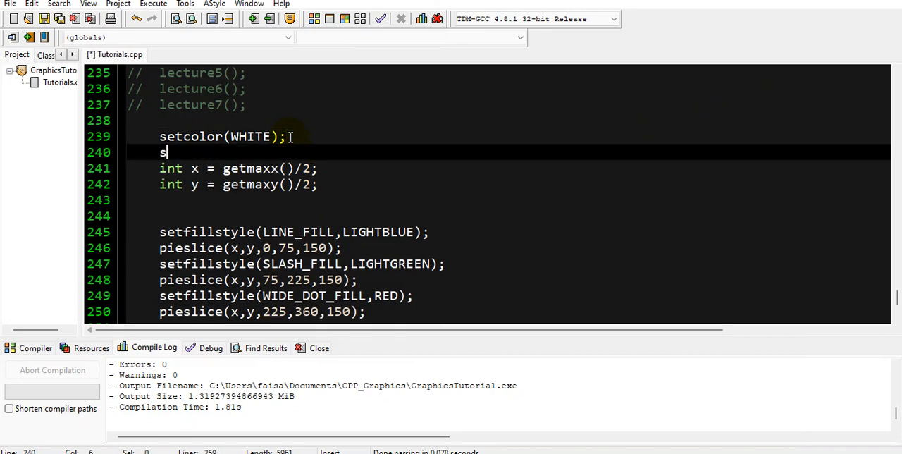
text(ettext)
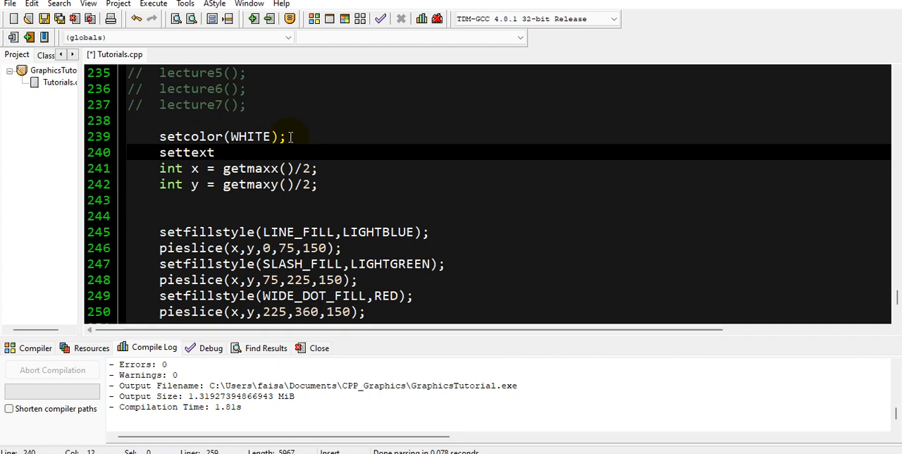
text(style()
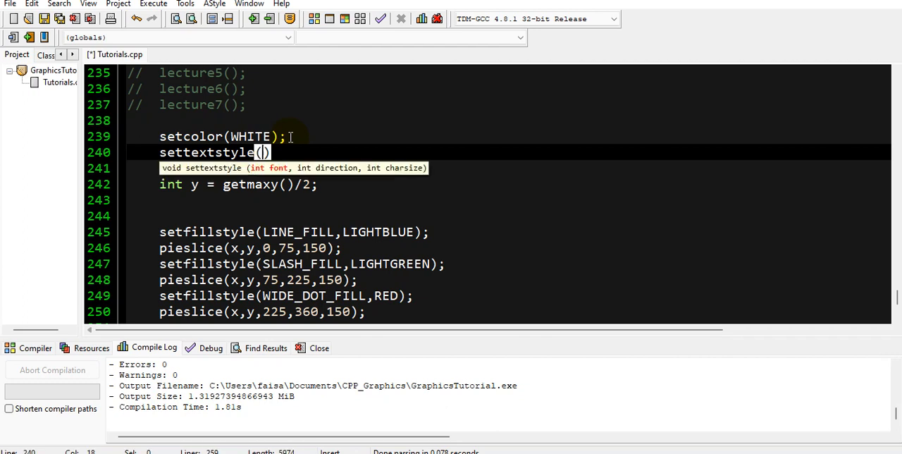
text(S)
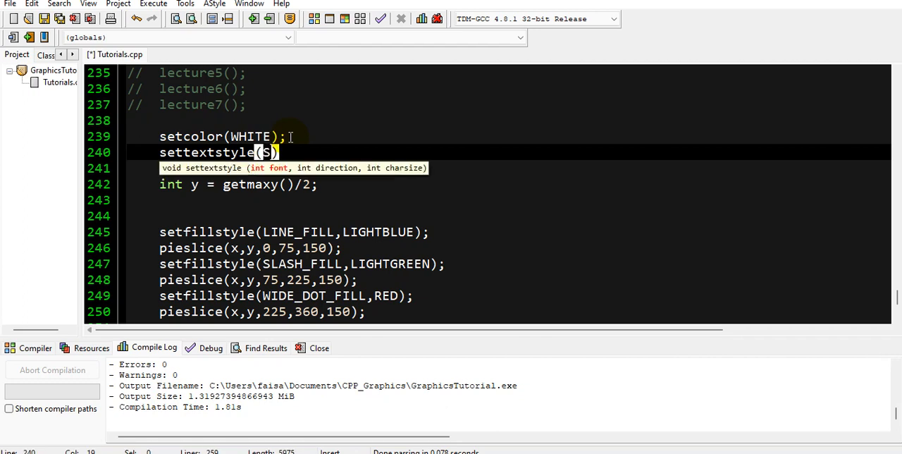
text(ANS)
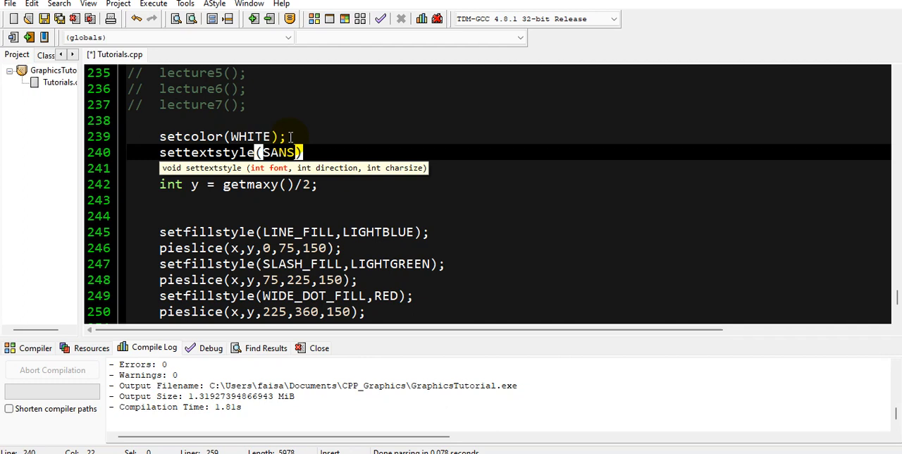
text(_)
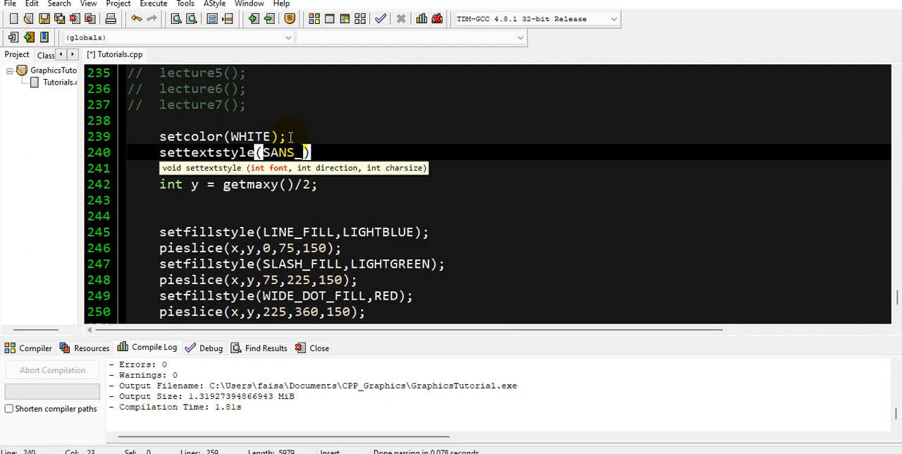
text(SERIF)
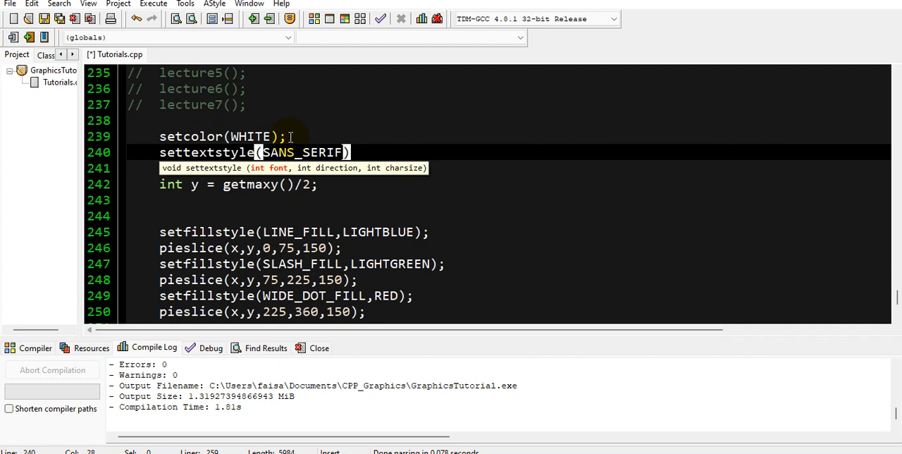
text(_FONT)
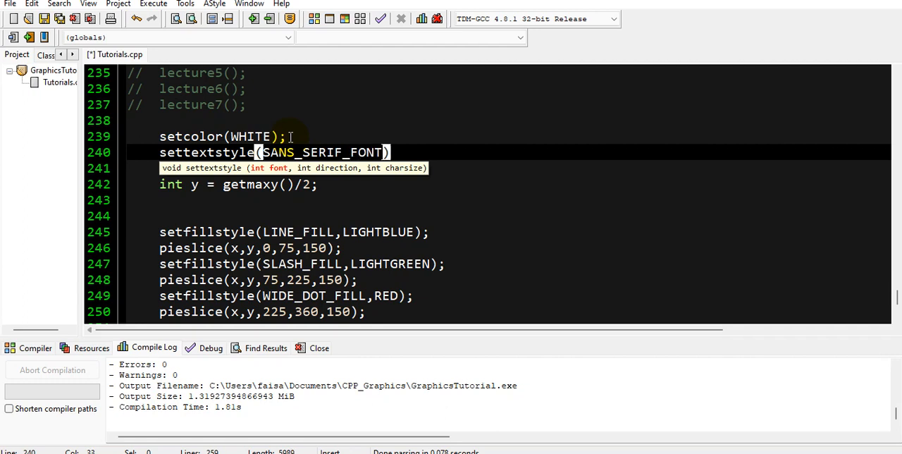
text(,HORIZ)
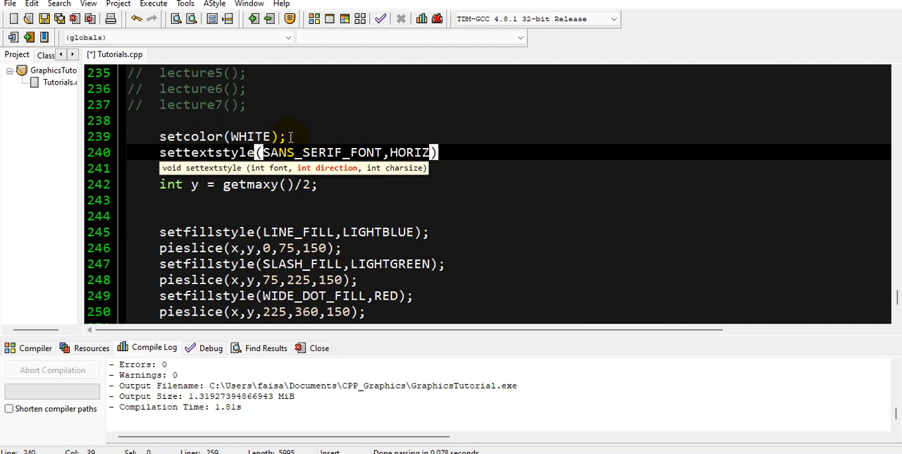
text(_DIR)
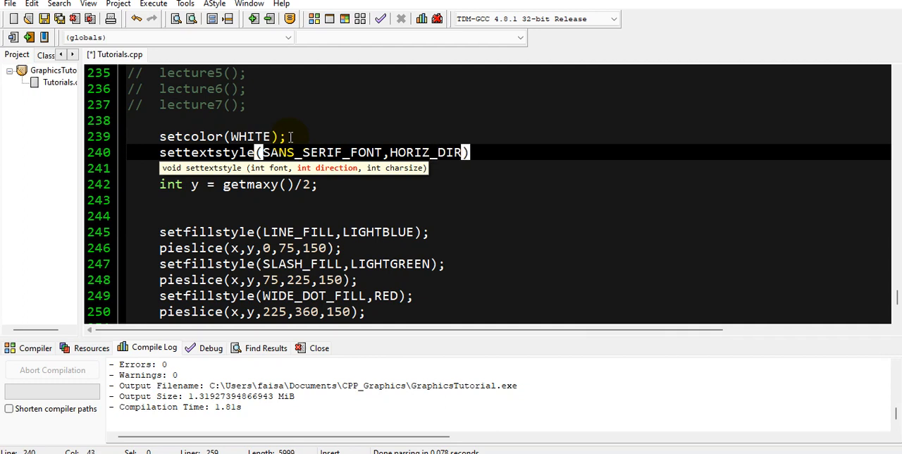
text(,)
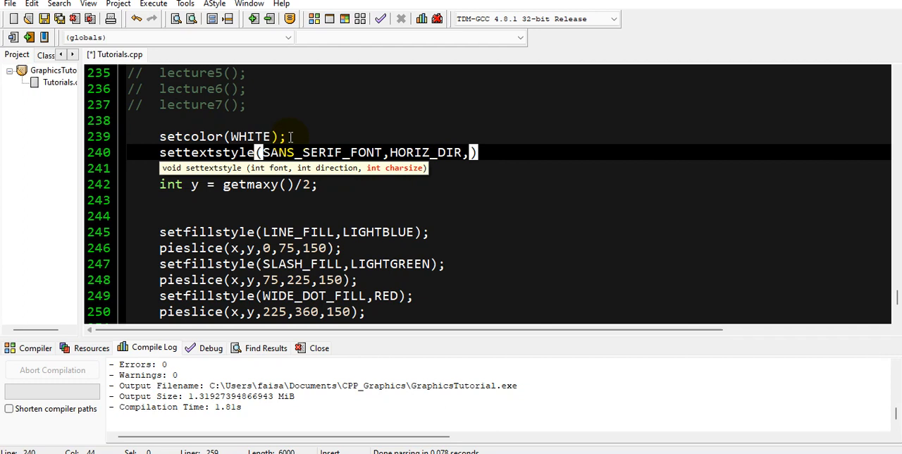
text(1);)
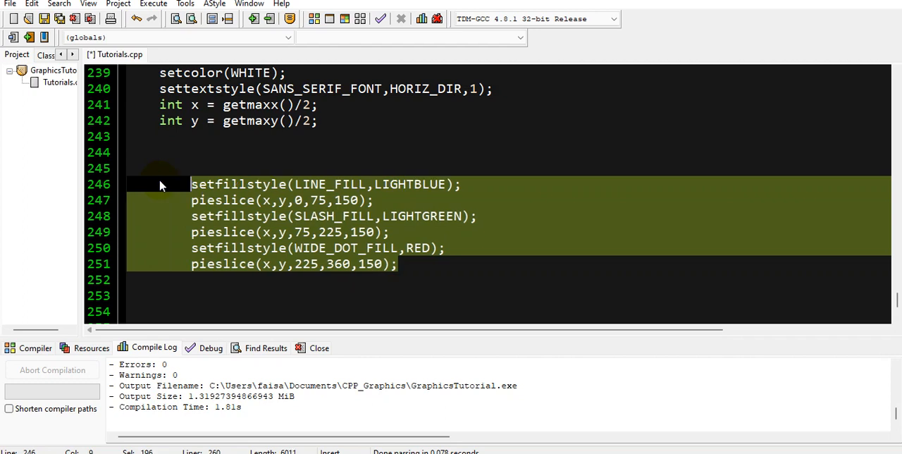
Wrap the three slice draws in an endless for(;;) loop with delay(1000).
text(f)
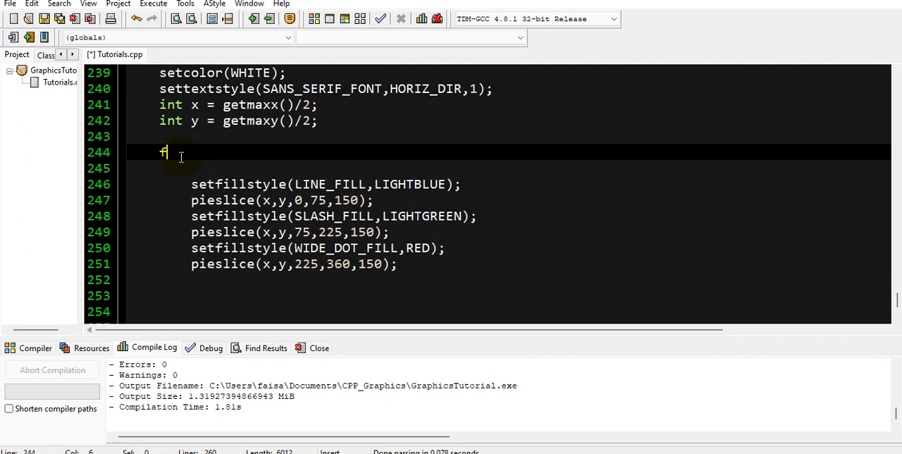
text(or())
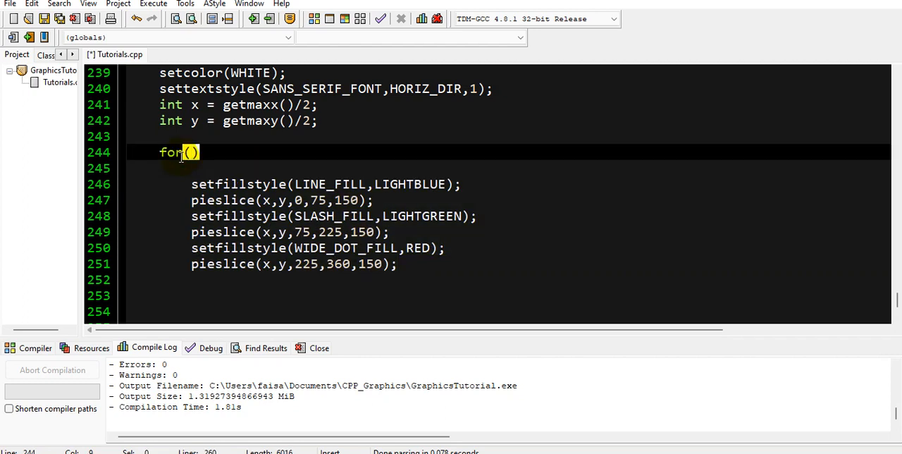
text(;;){)
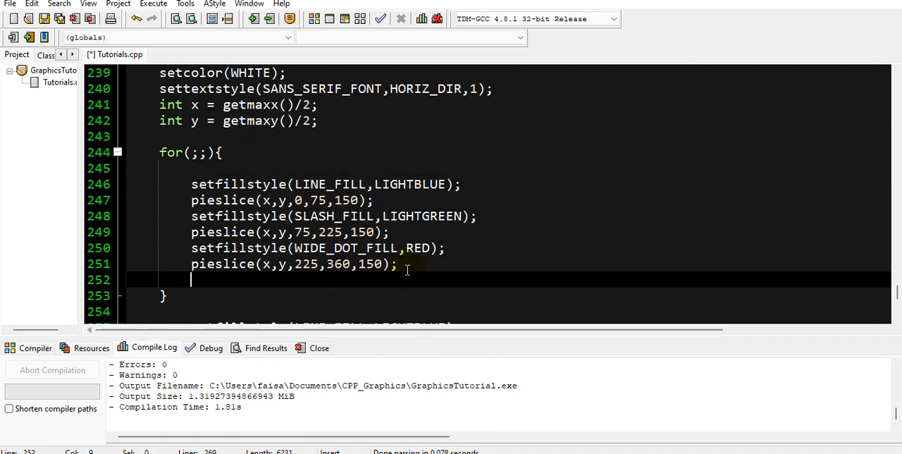
text(de)
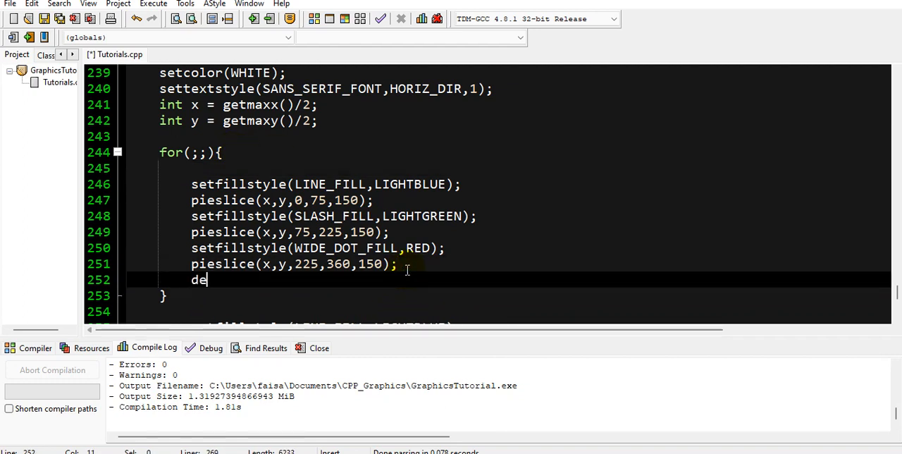
text(lay)
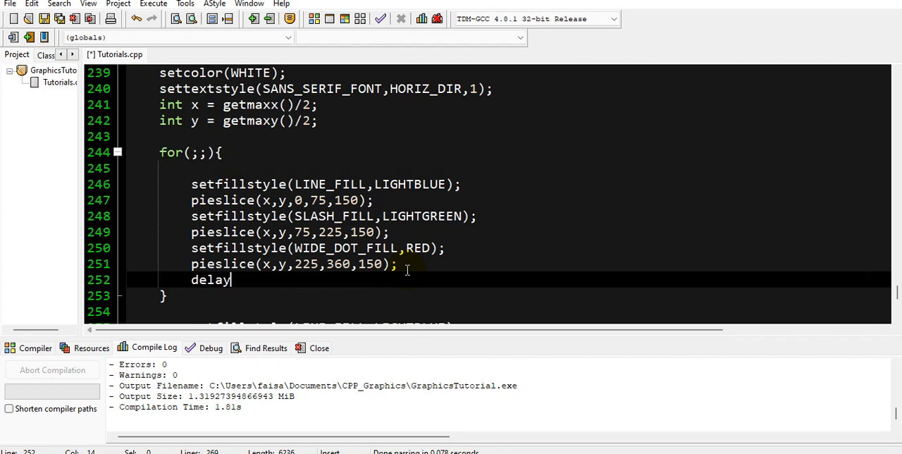
text(())
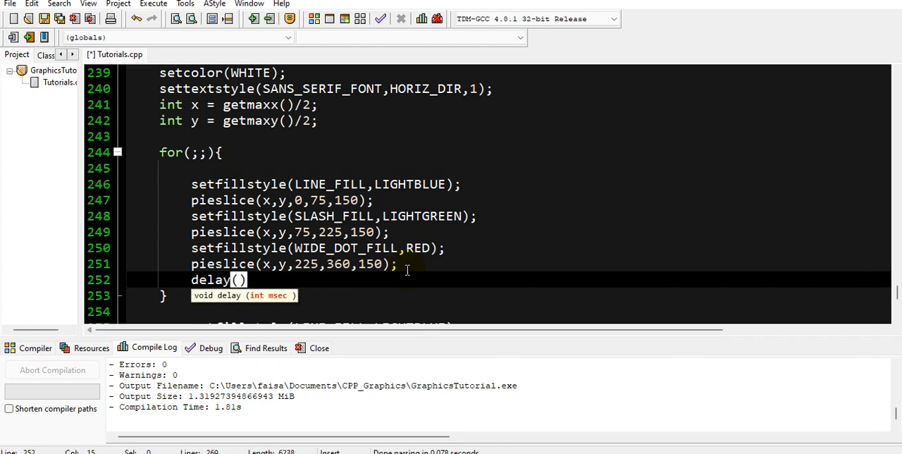
text(1000)
text(cleard)
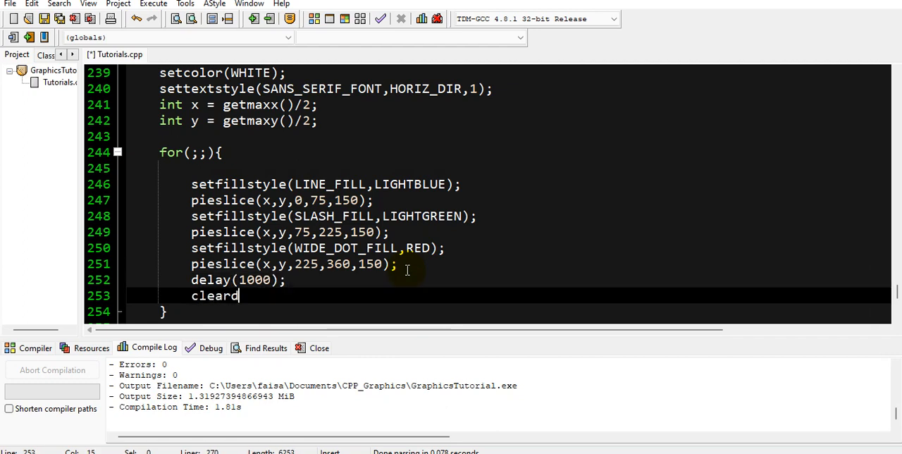
Add cleardevice() and duplicate the pie-slice block below.
text(evice();)
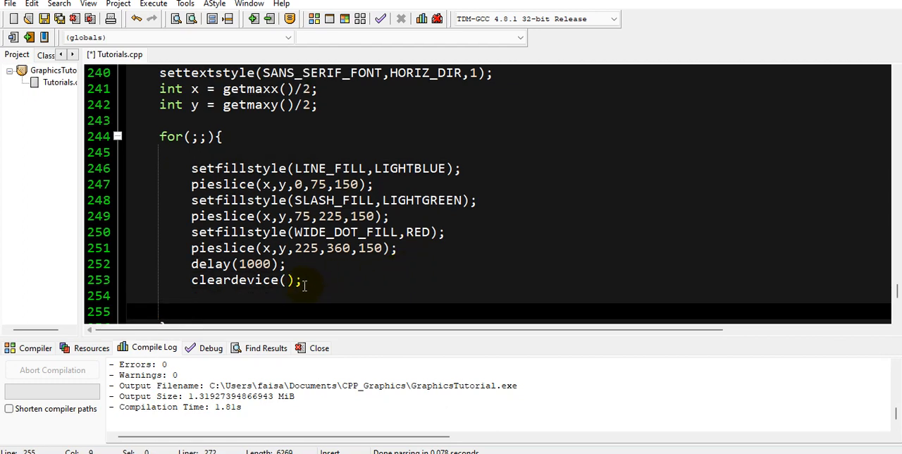
drag(192, 168, 301, 280)
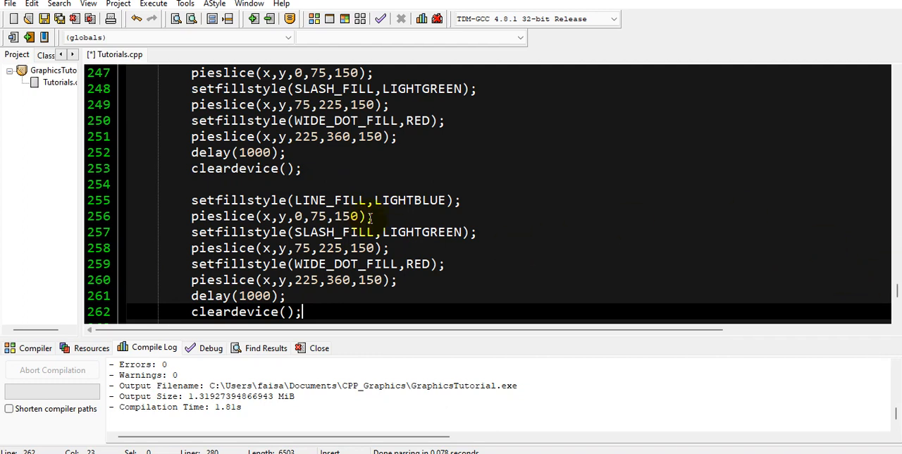
mouse_move(422, 185)
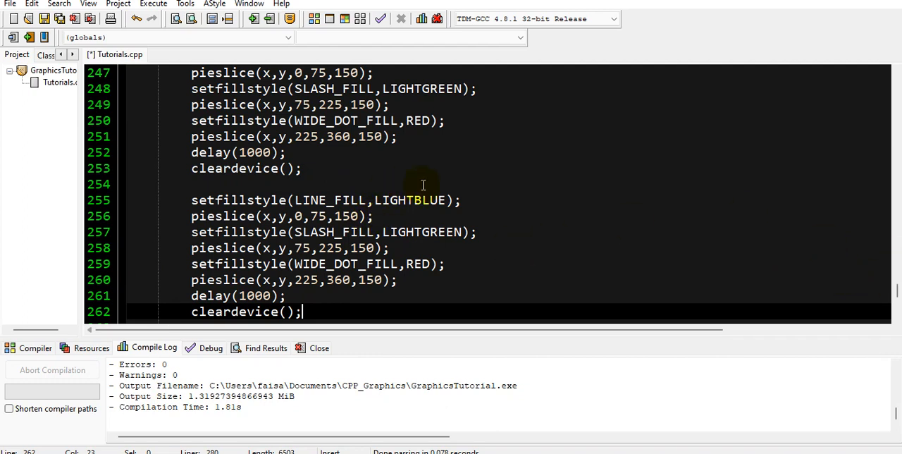
click(472, 200)
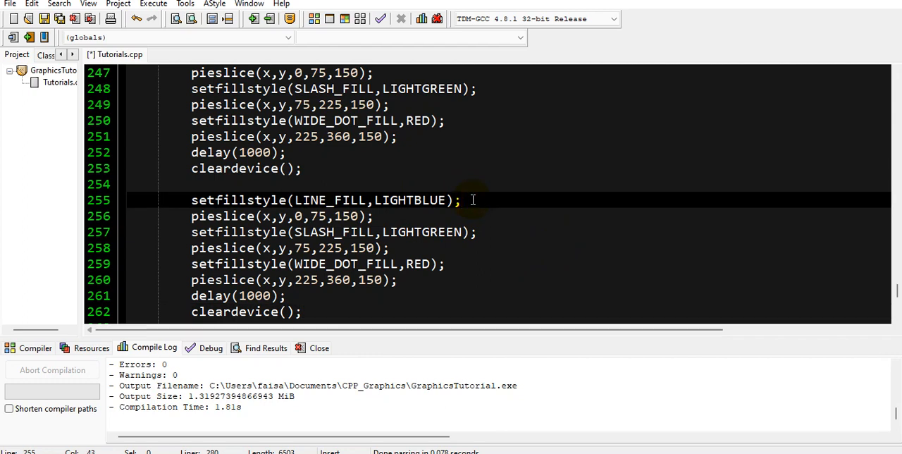
Start an outtextxy label at (x+140, y-110) after the light-blue fill line.
key(Enter)
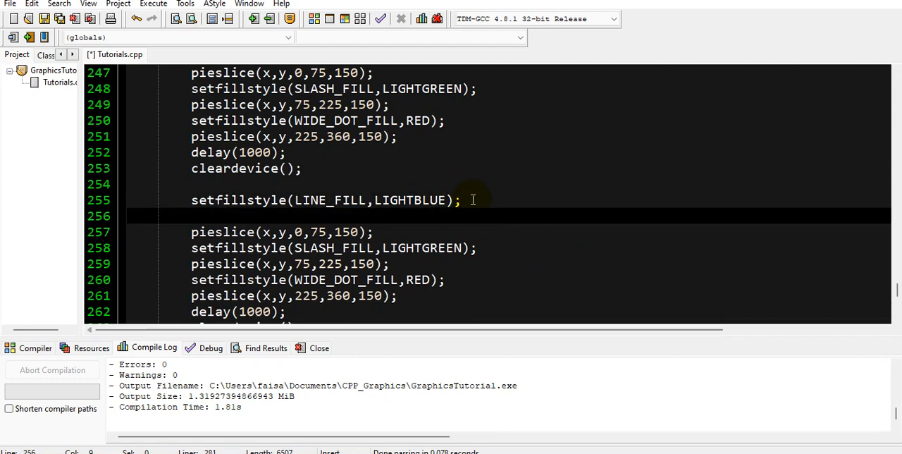
text(outte)
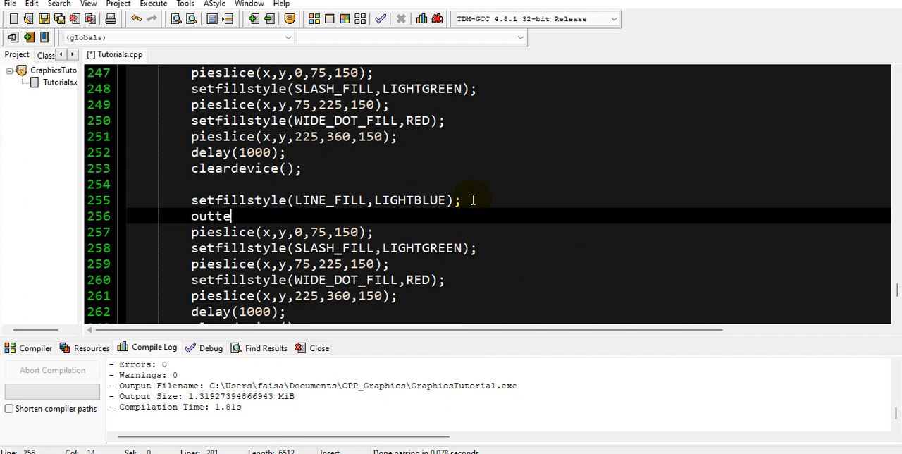
text(xtxy)
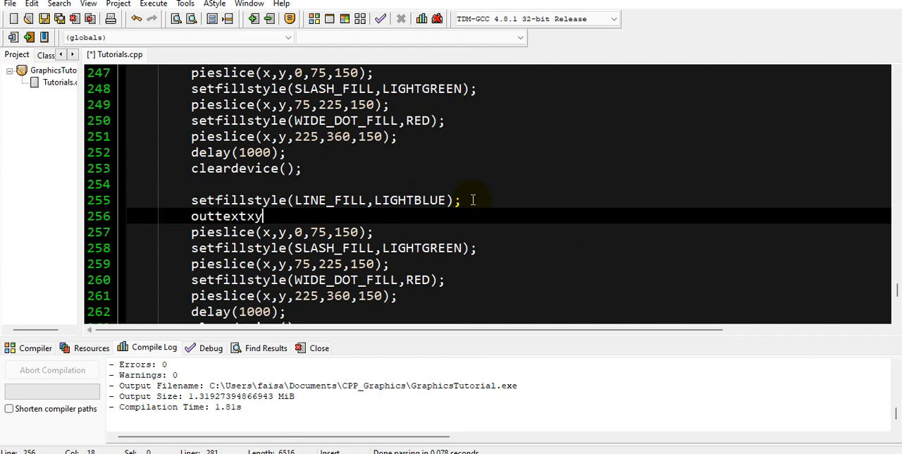
text(()
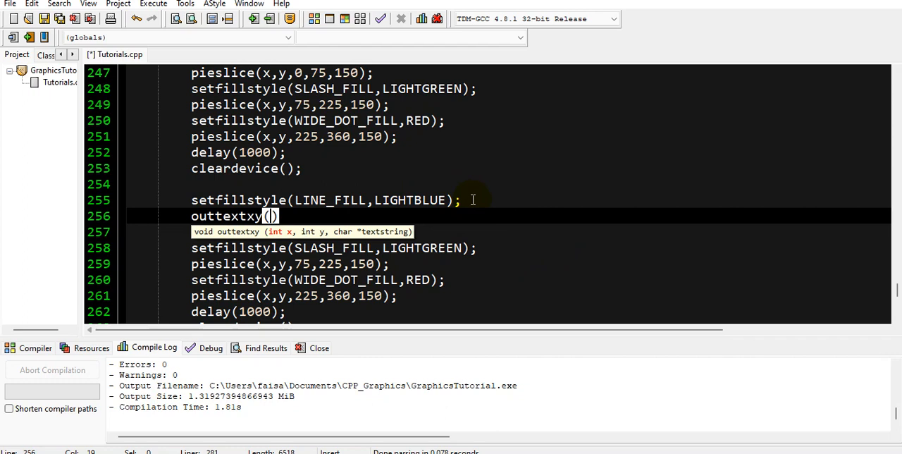
text(x+)
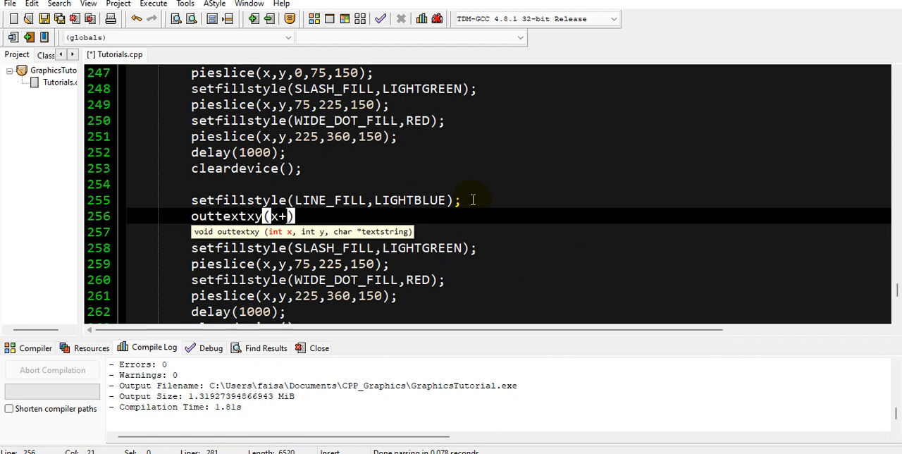
text(140)
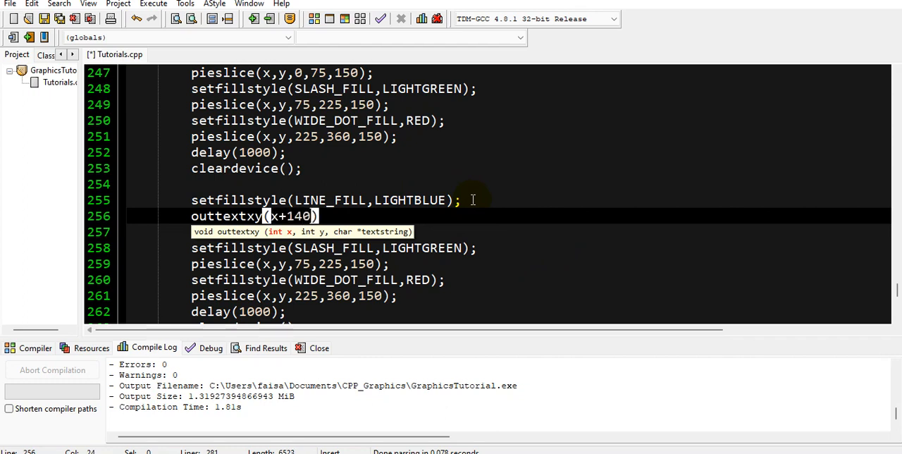
text(,)
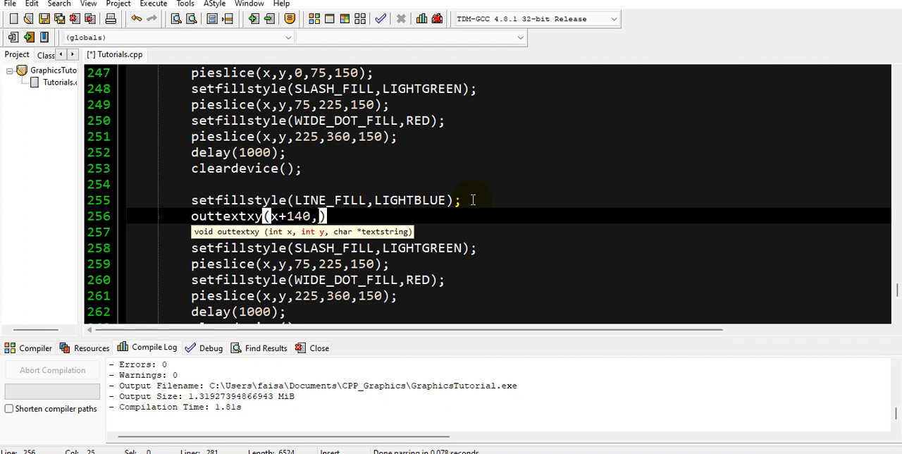
text(y)
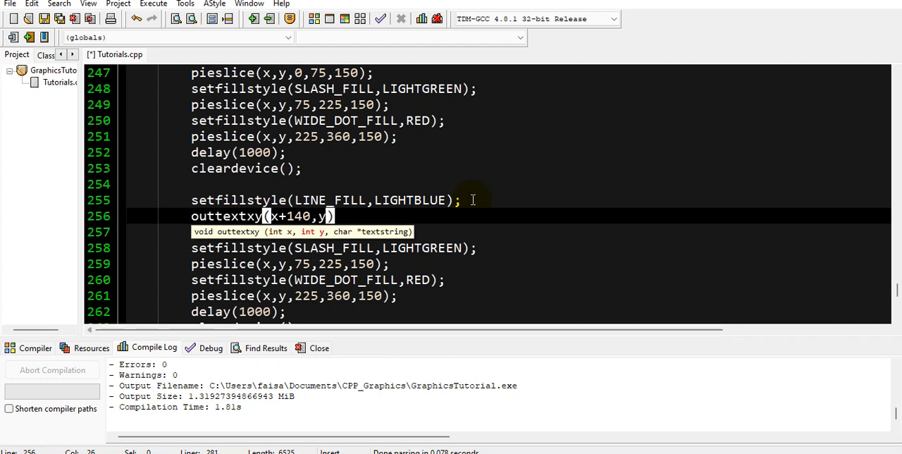
text(-10)
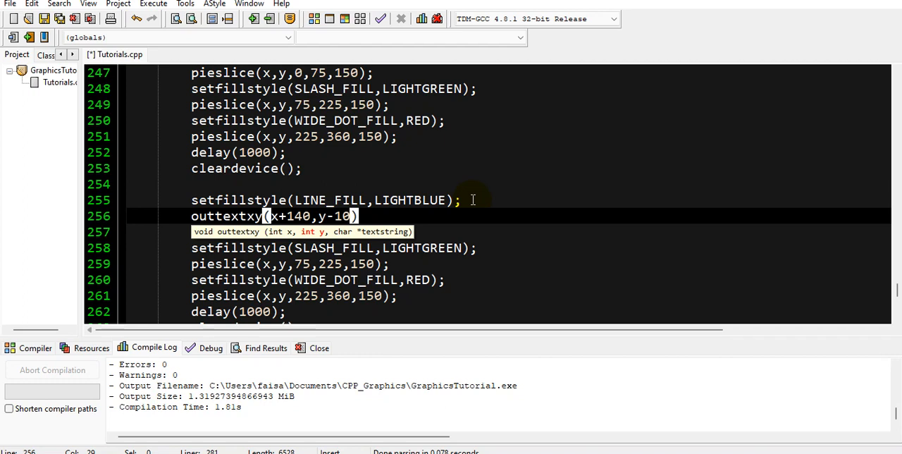
text(1)
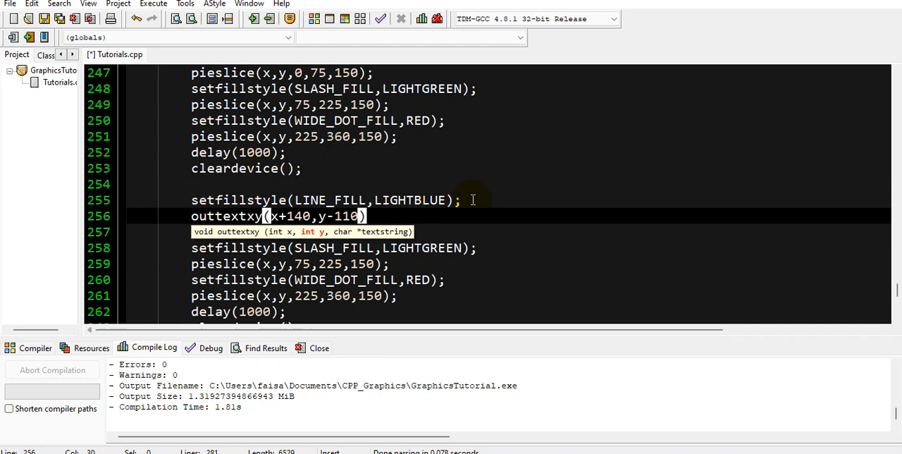
text(,)
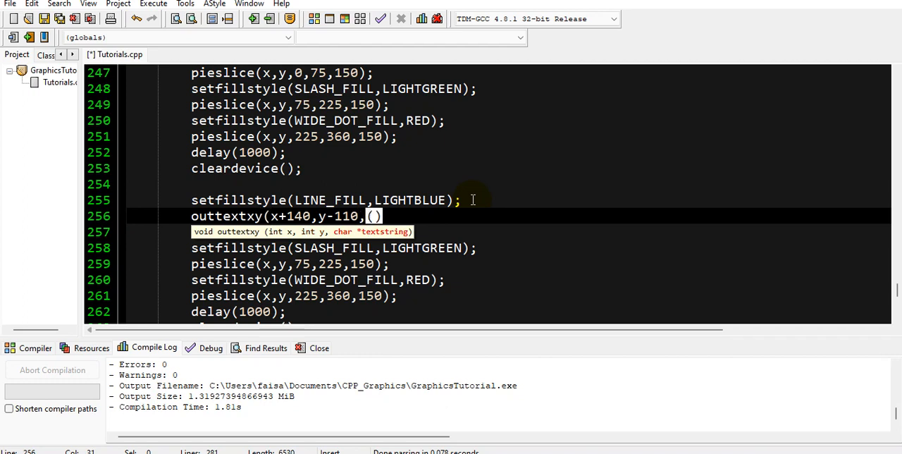
Finish the label text "English = 20.83" and close the statement with a semicolon.
text(char*)
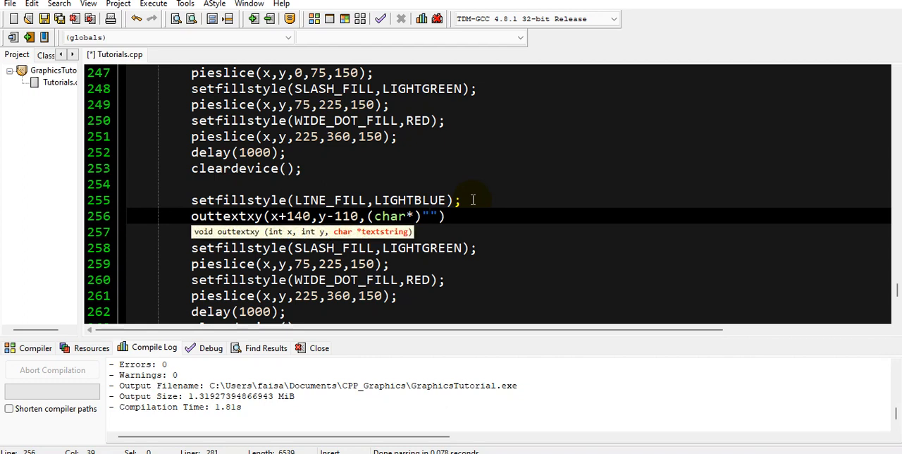
text(Englis)
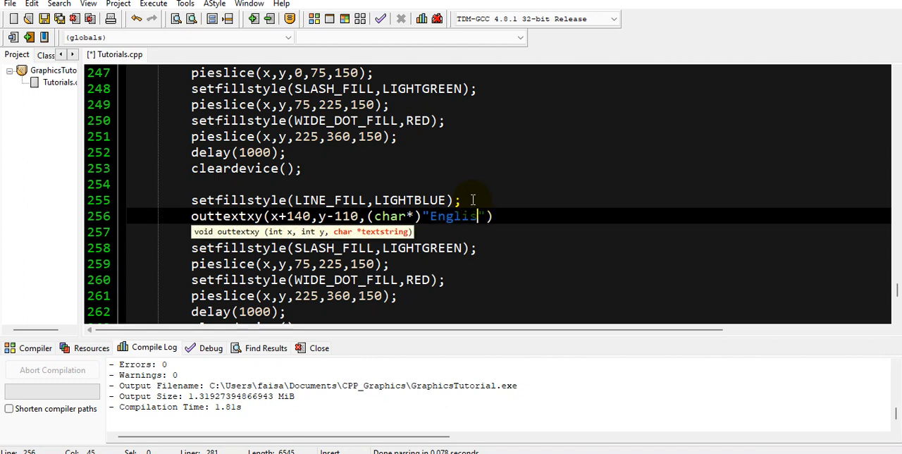
text(h =)
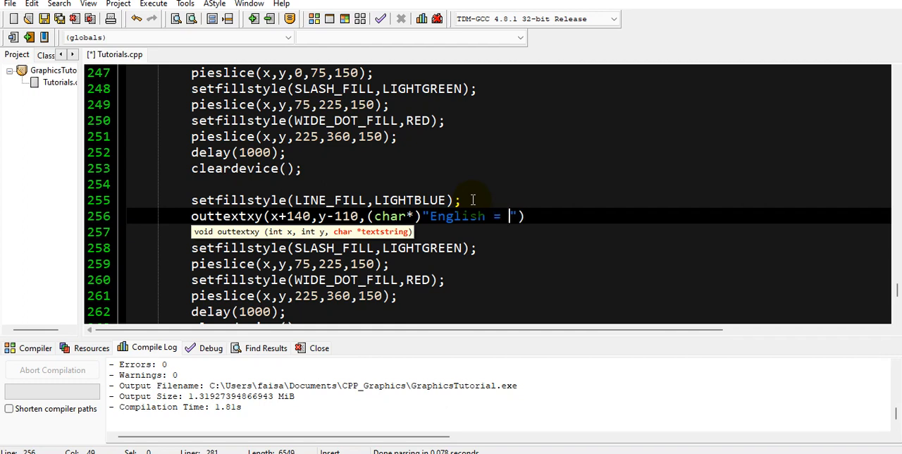
text(20)
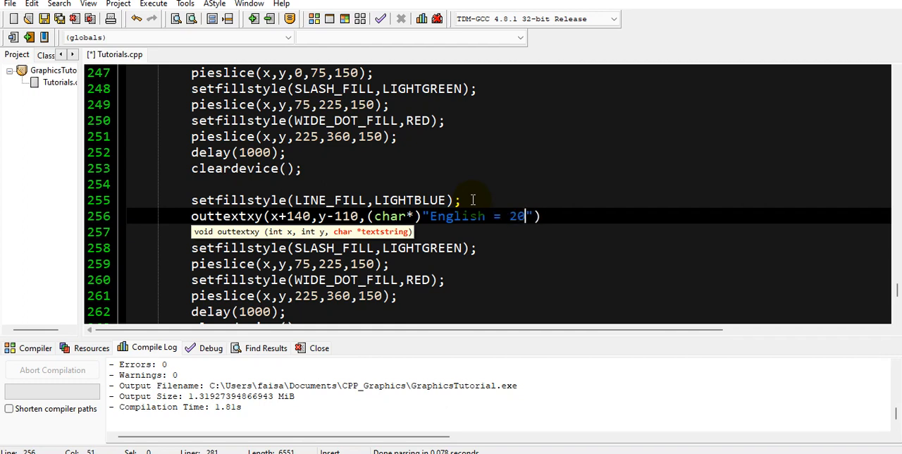
text(.83)
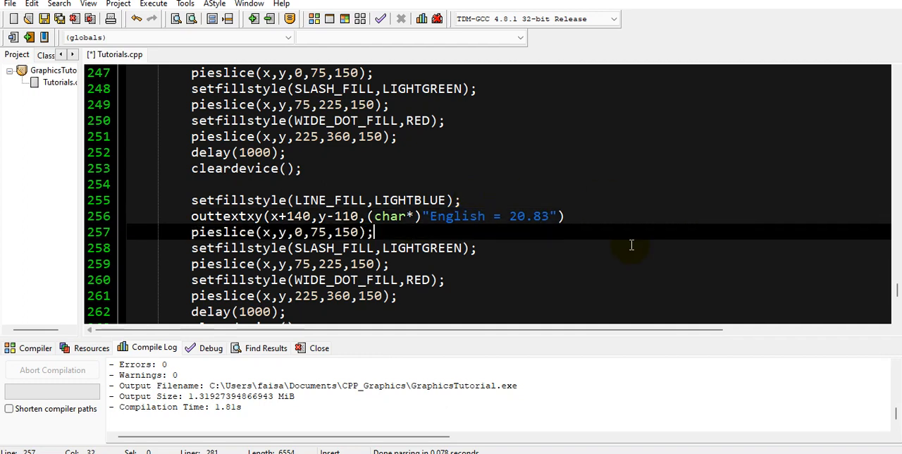
double_click(317, 232)
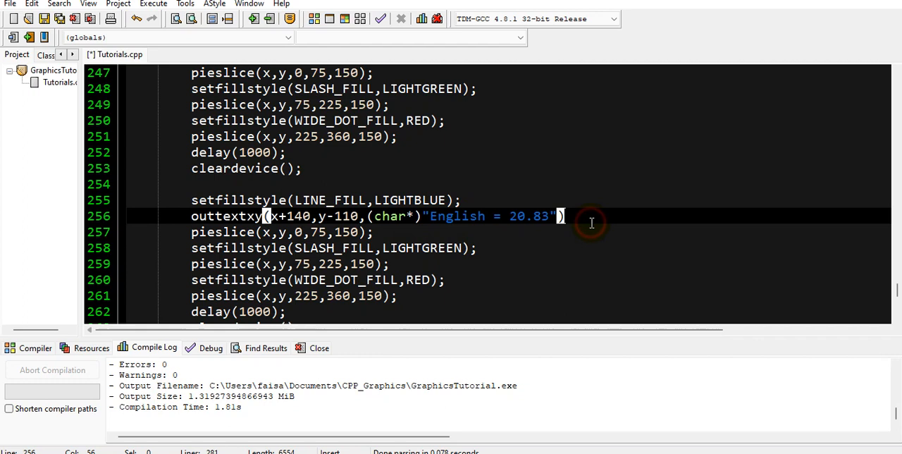
text(;)
click(283, 232)
text(+)
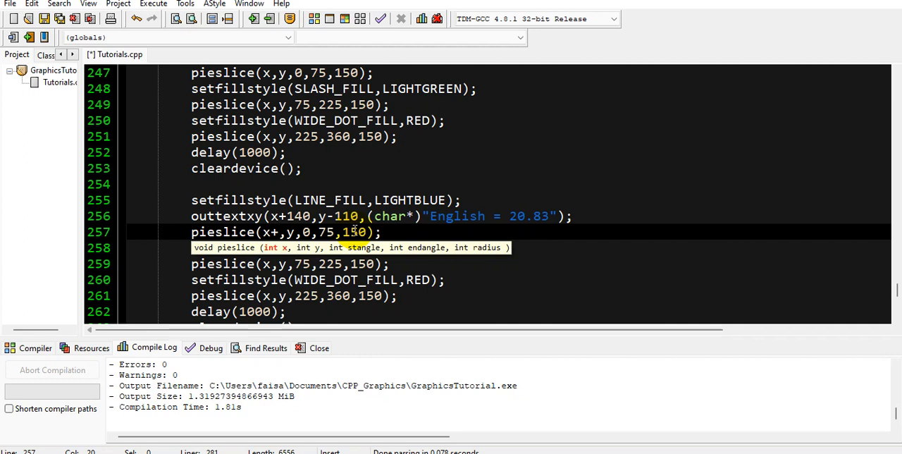
Offset the duplicated light-blue slice to pieslice(x+10, y-10, 0, 75, 150).
text(10)
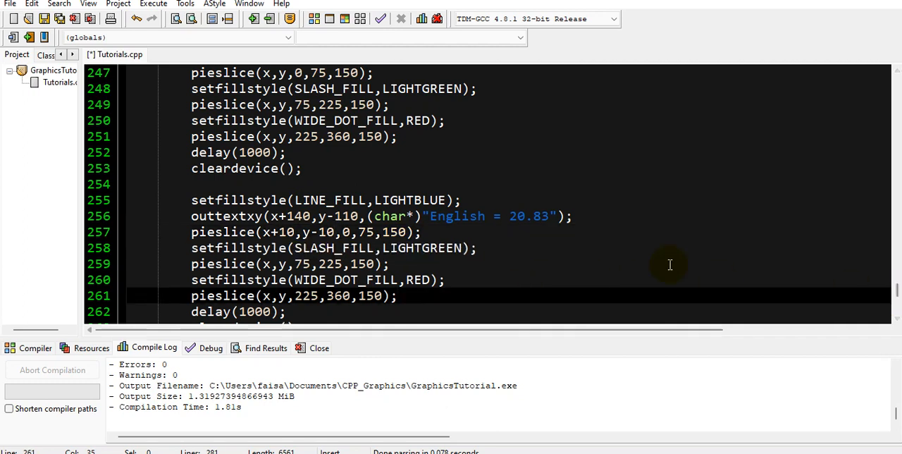
scroll(down, 3)
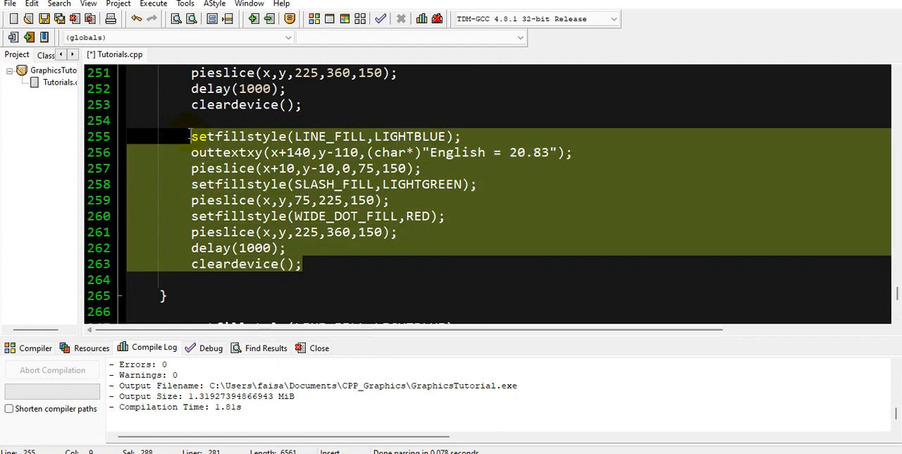
Paste the English label line into the third frame and move it to (x-260, y-100).
click(330, 272)
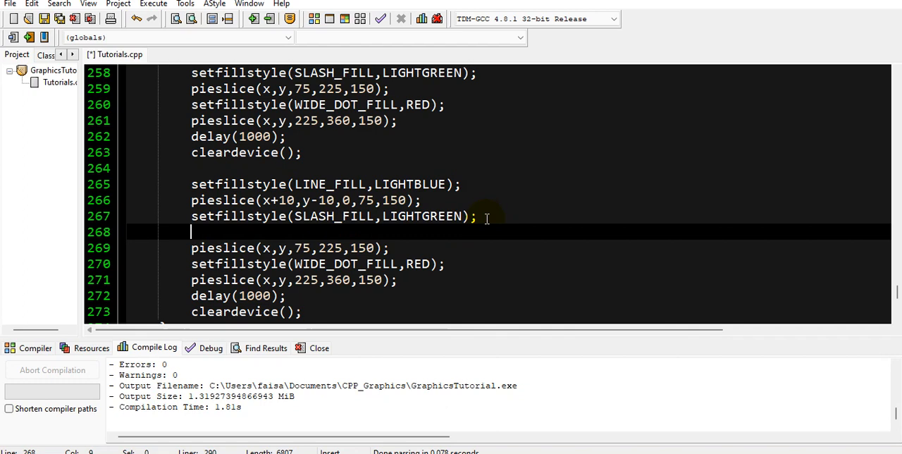
text(outtextxy(x+140,y-110,(char*)"English = 20.83");)
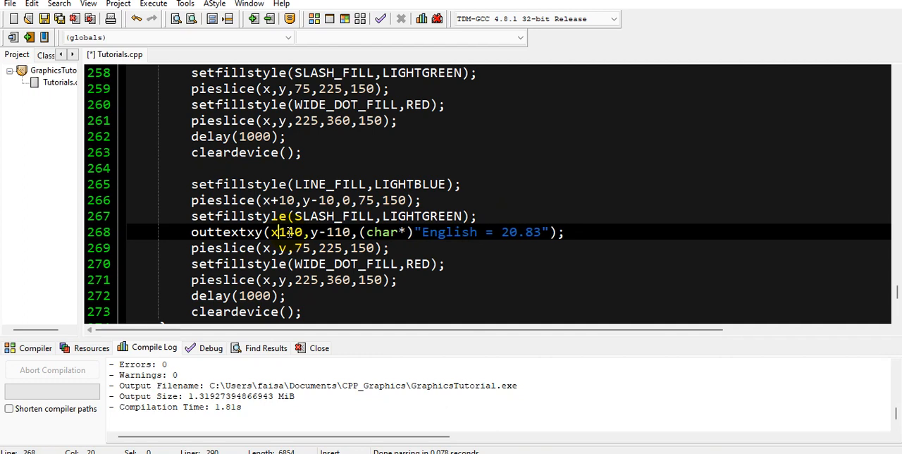
text(-)
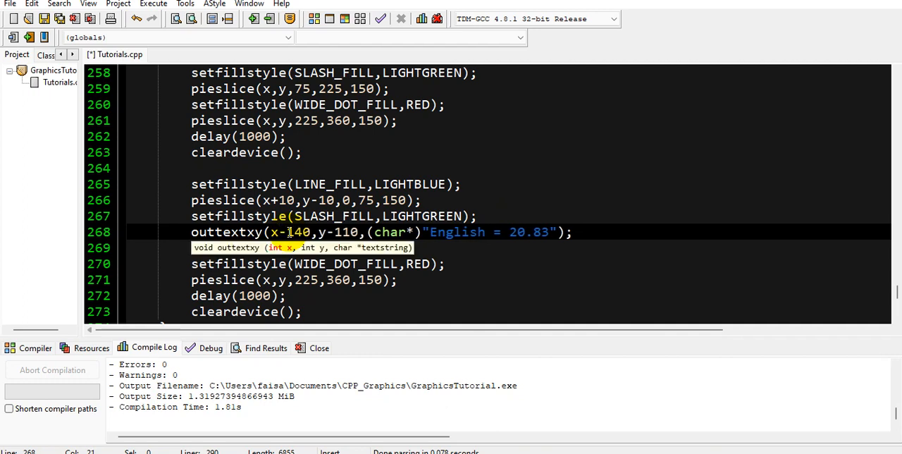
text(260)
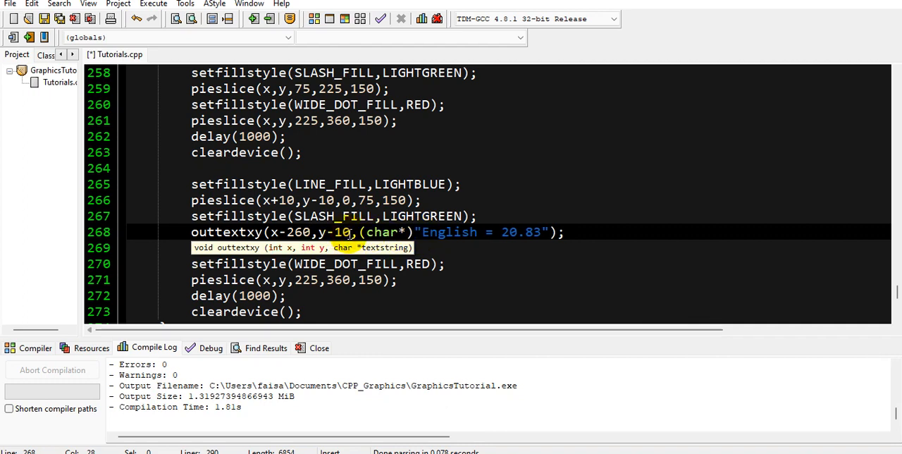
text(0)
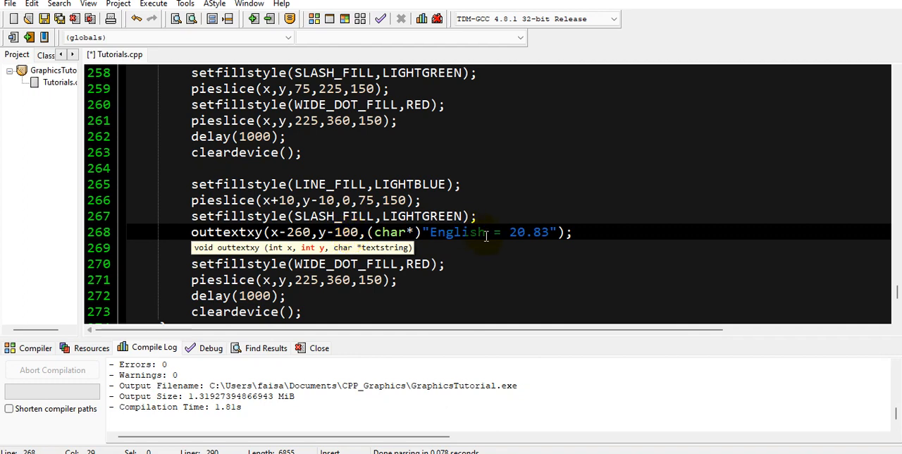
Change the label text to "MATH = 41.67".
double_click(457, 232)
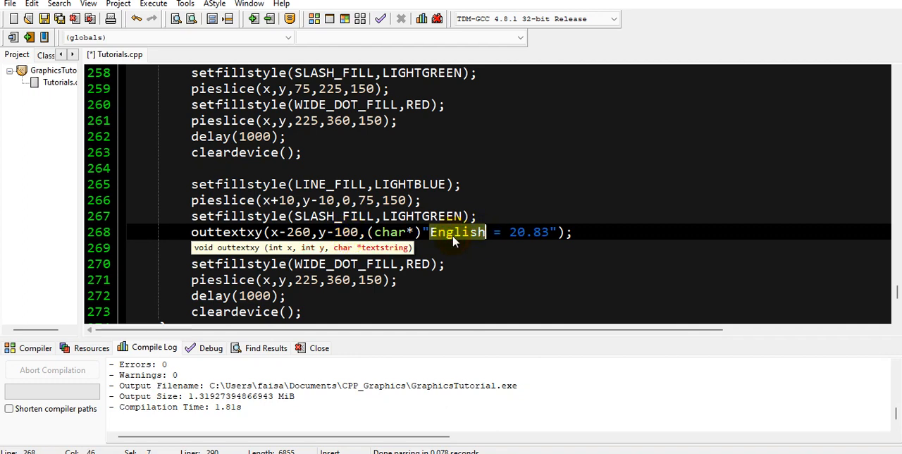
text(MATH)
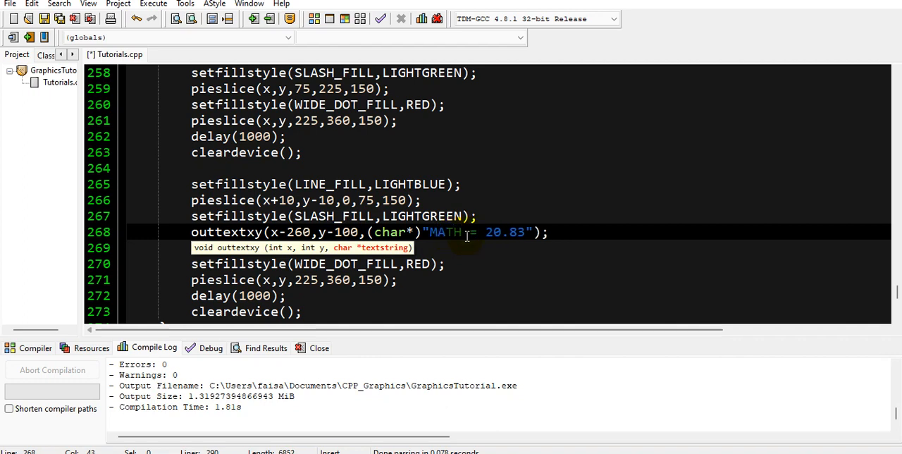
mouse_move(524, 236)
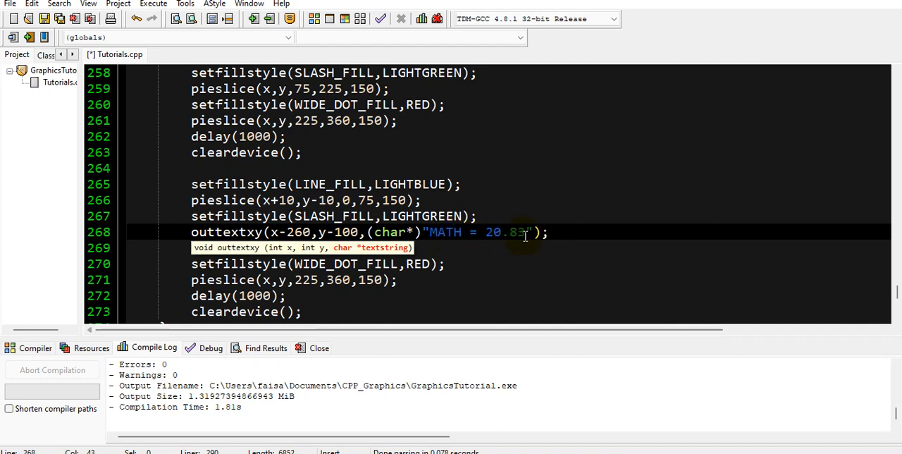
text(41)
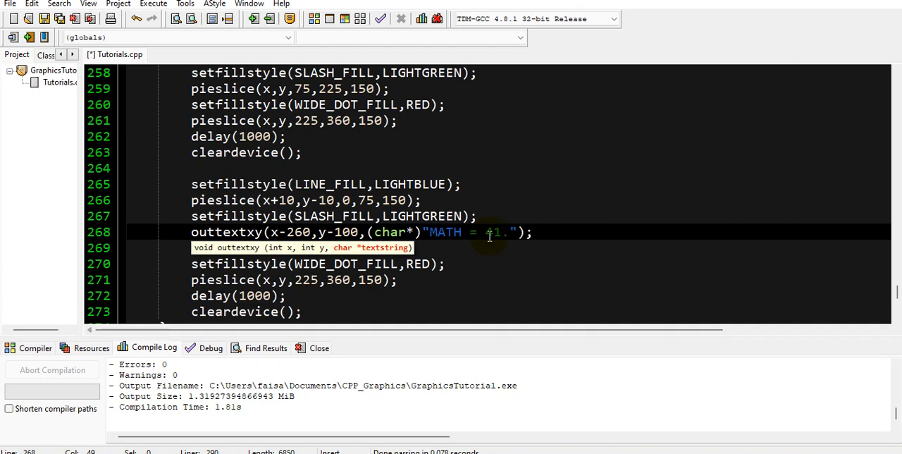
text(67)
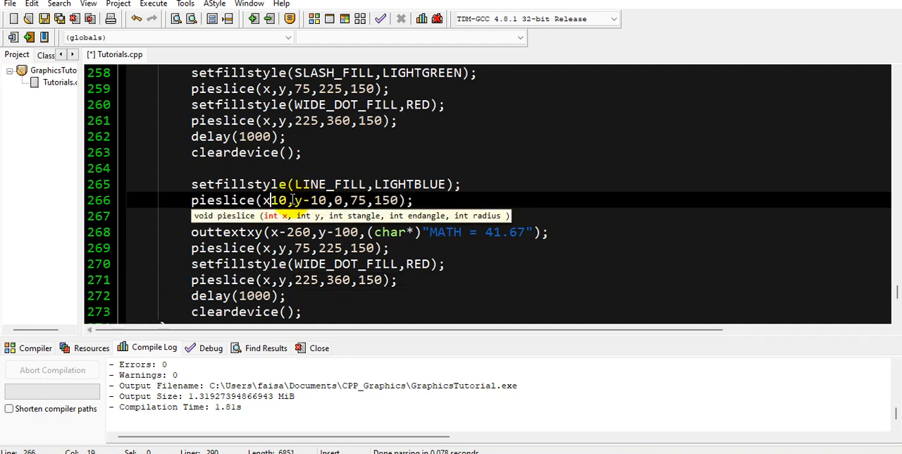
Remove the light-blue slice's offset and change the light-green slice to pieslice(x-10,y,75,225,150).
key(BackSpace)
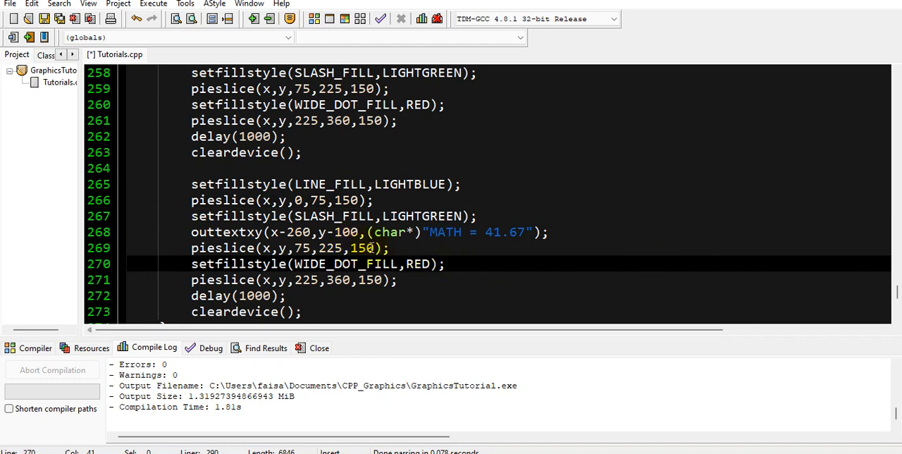
click(388, 248)
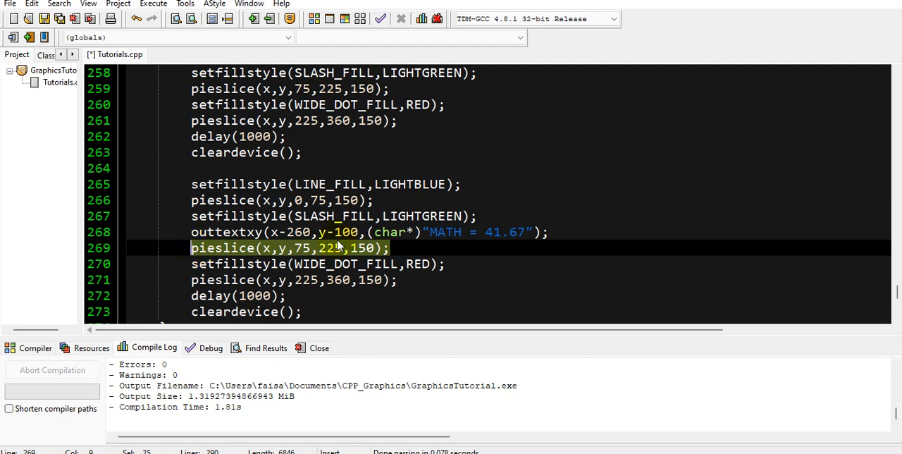
click(390, 248)
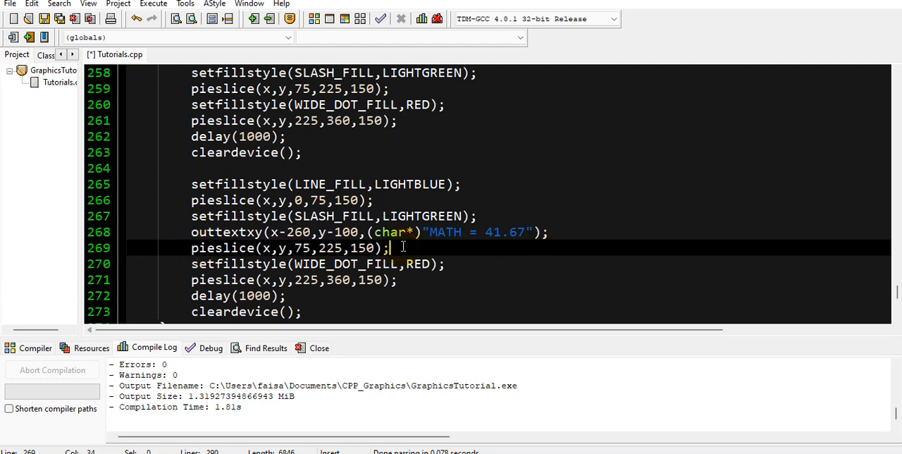
click(272, 247)
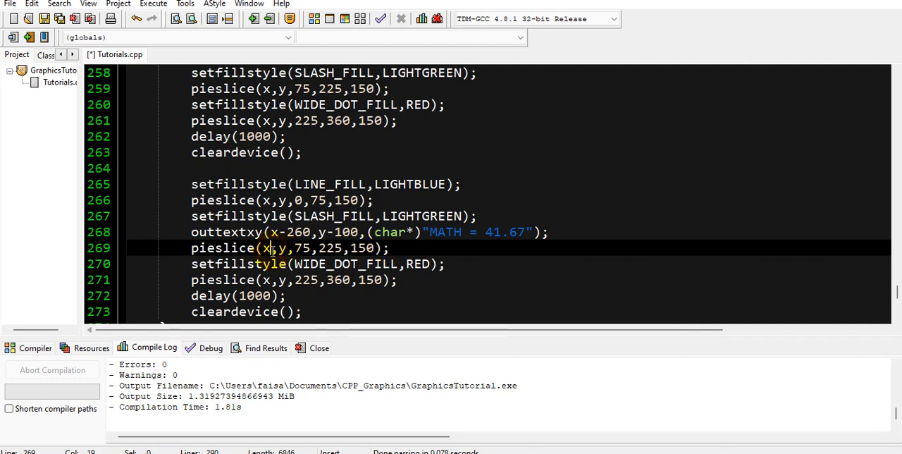
text(-10)
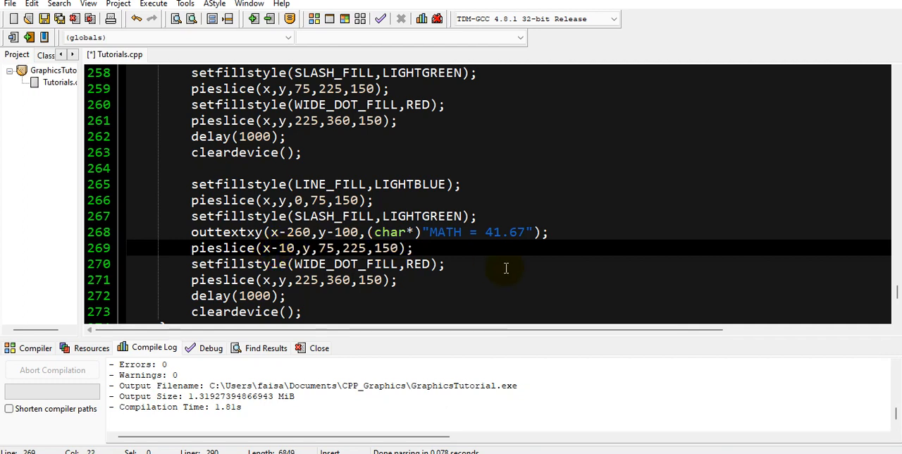
click(506, 264)
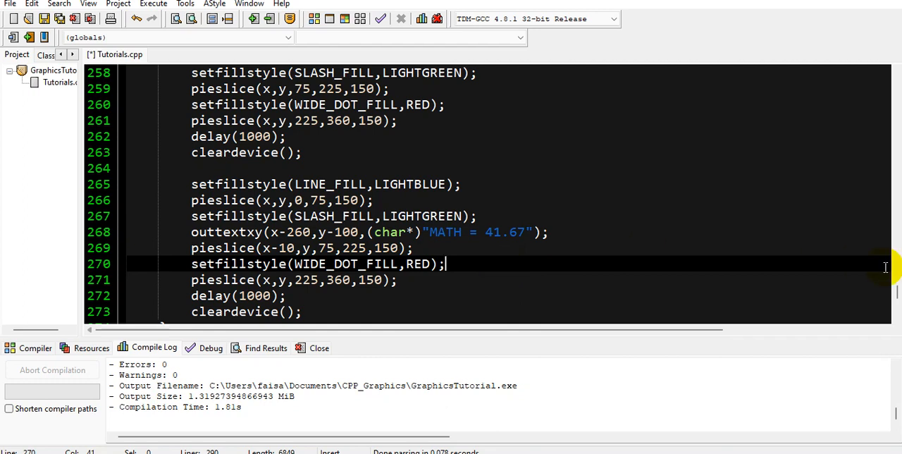
scroll(down, 3)
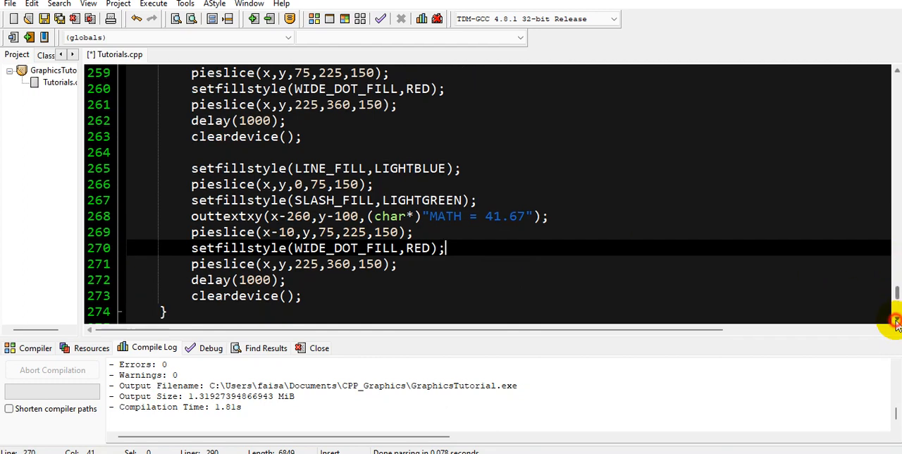
Paste the "MATH = 41.67" label line into the next frame's code.
scroll(down, 3)
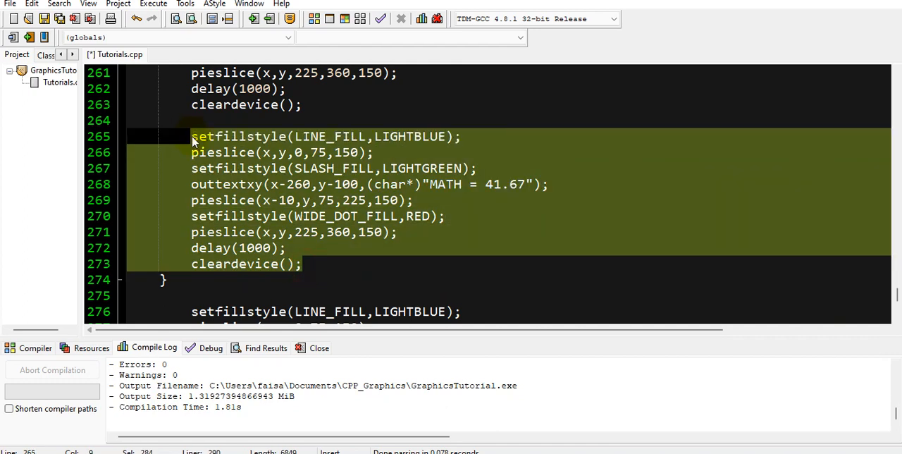
click(304, 264)
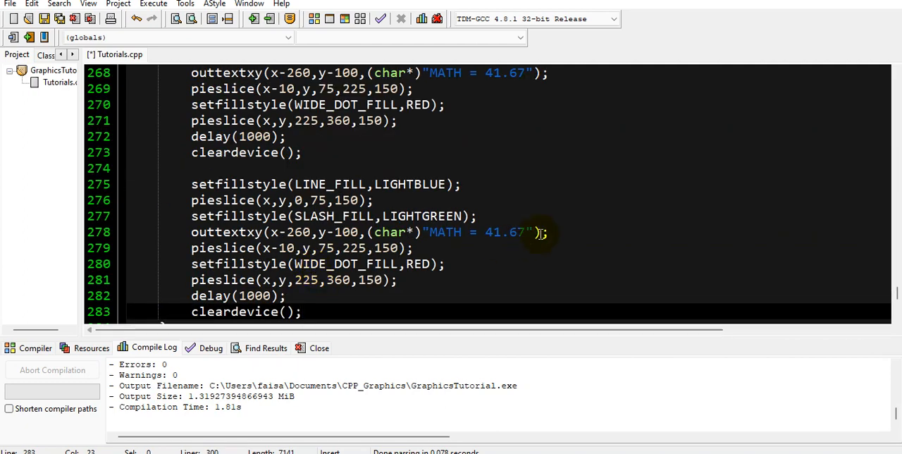
drag(543, 232, 250, 263)
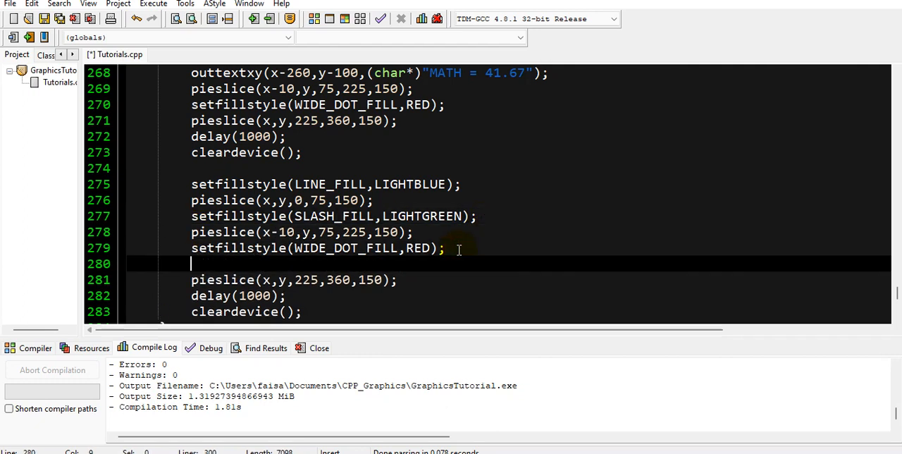
text(outtextxy(x-260,y-100,(char*)"MATH = 41.67");)
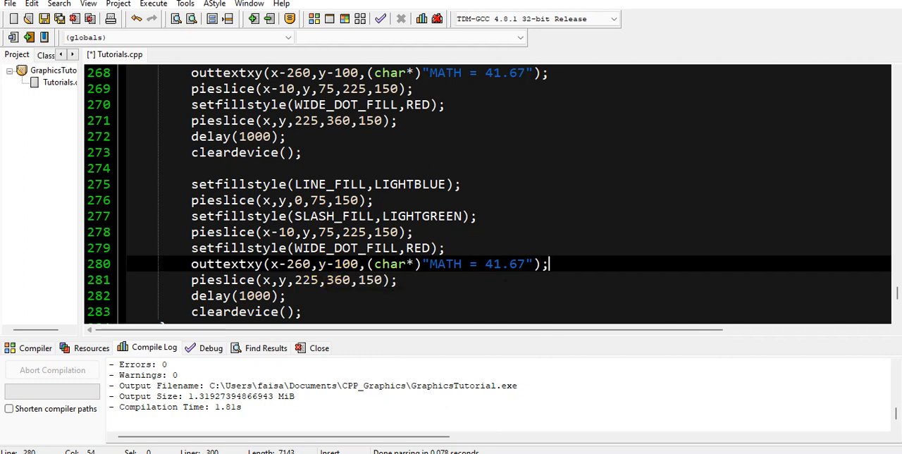
Change that label to "SCIENCE = 37.67" at (x+110, y+130).
scroll(down, 3)
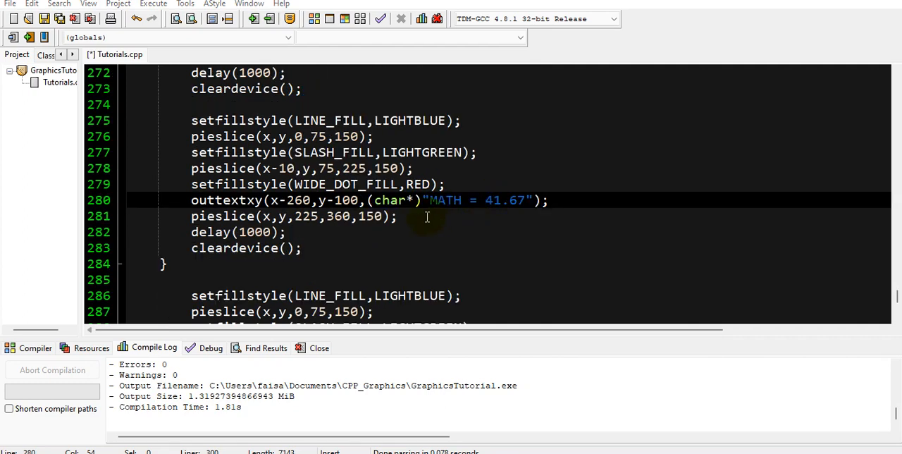
double_click(445, 200)
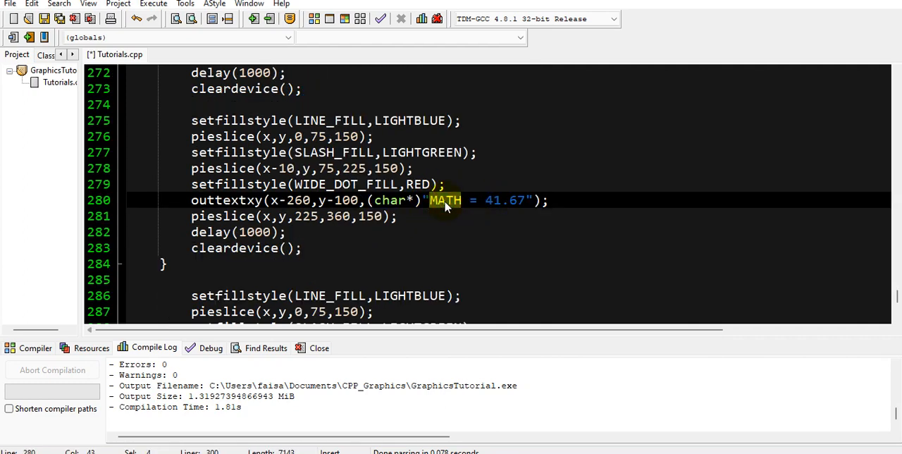
text(SCIENCE)
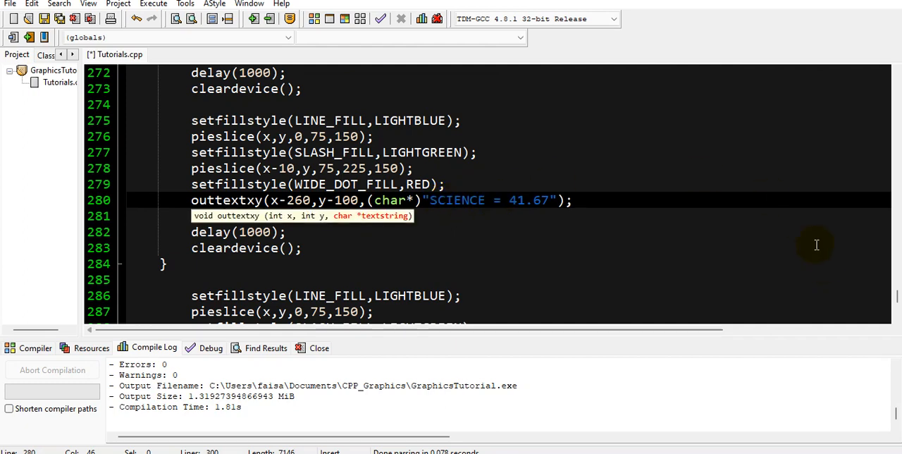
scroll(up, 3)
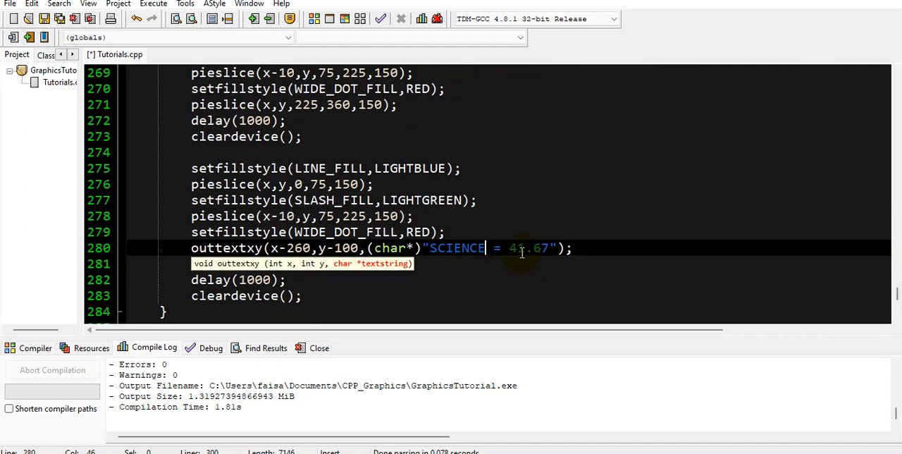
double_click(516, 248)
text(37)
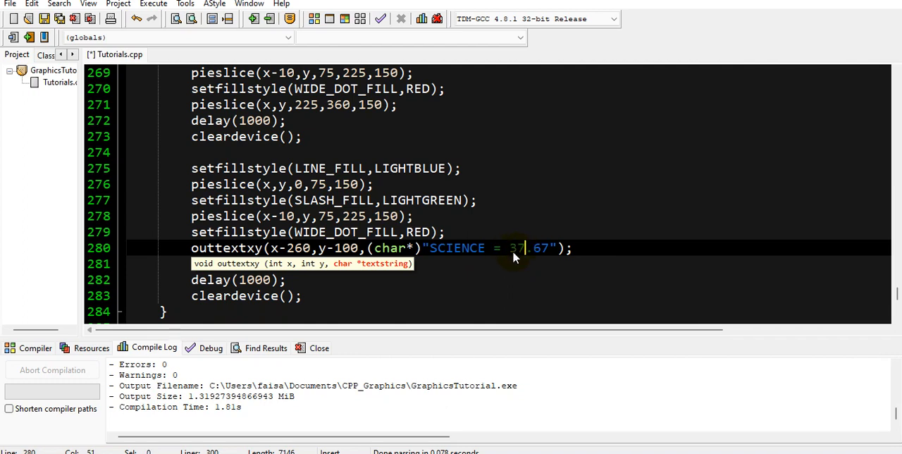
click(587, 270)
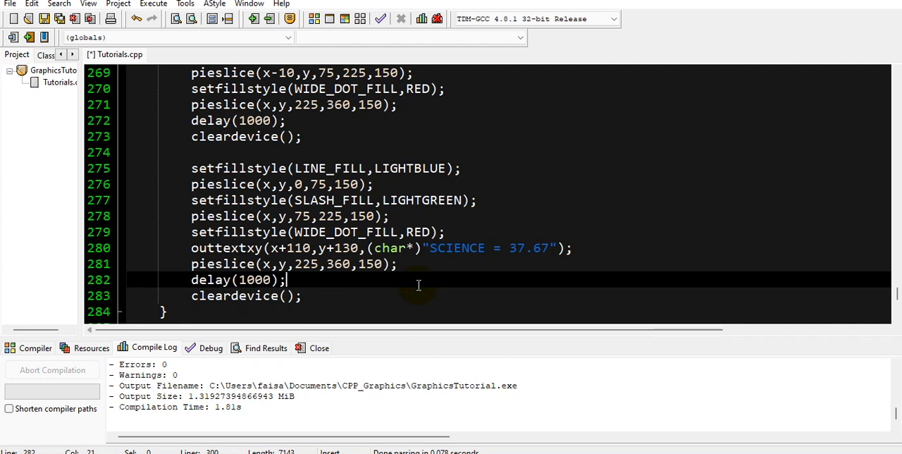
mouse_move(409, 280)
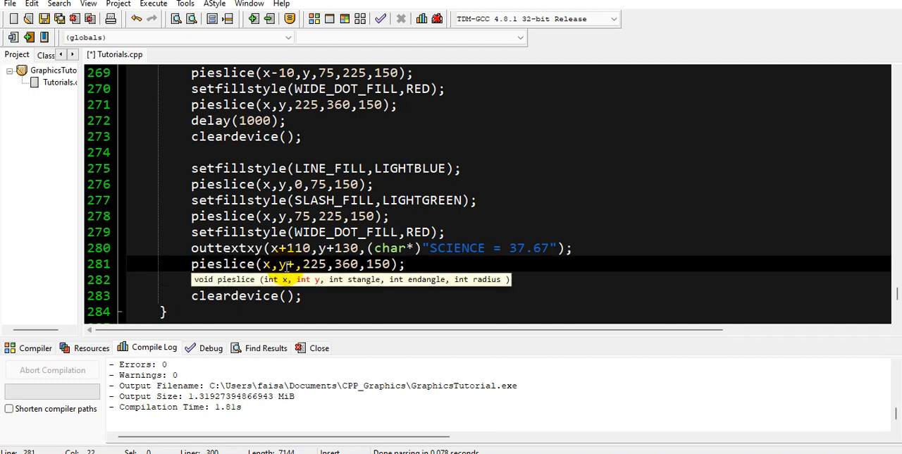
Change the red slice call to pieslice(x,y+10,225,360,150).
text(+10)
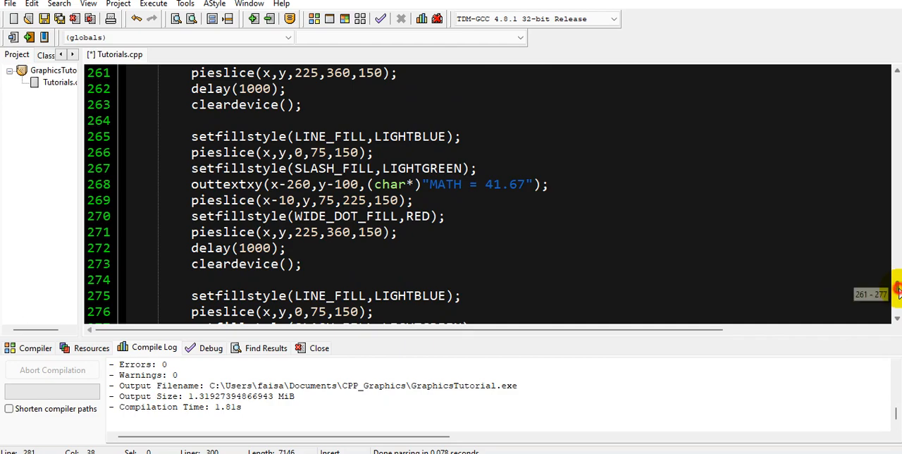
scroll(down, 3)
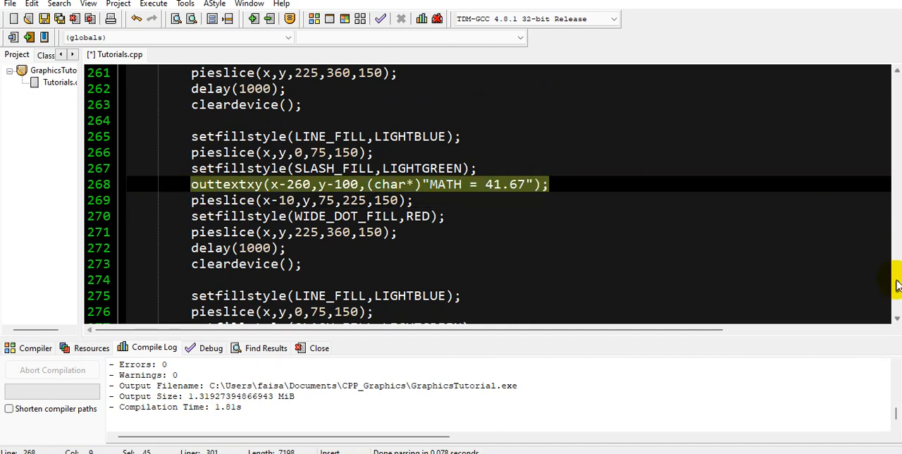
Insert the "MATH = 41.67" and "English = 20.83" outtextxy lines into the final pie block.
scroll(down, 3)
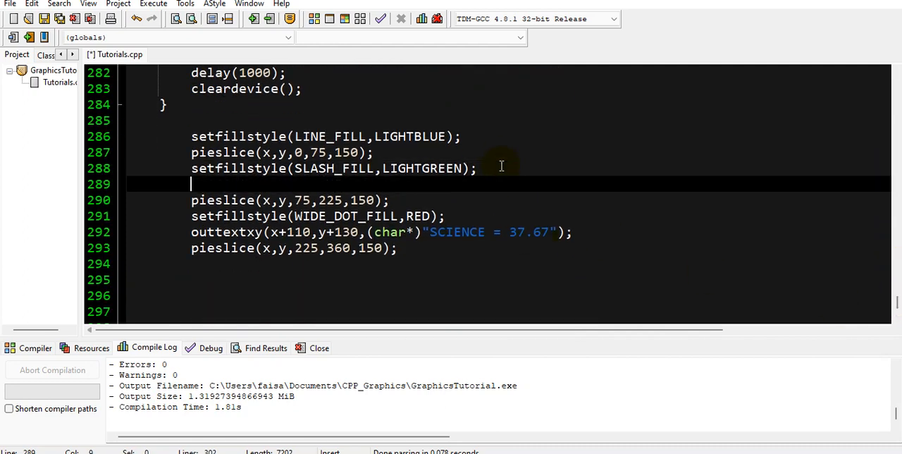
text(outtextxy(x-260,y-100,(char*)"MATH = 41.67");)
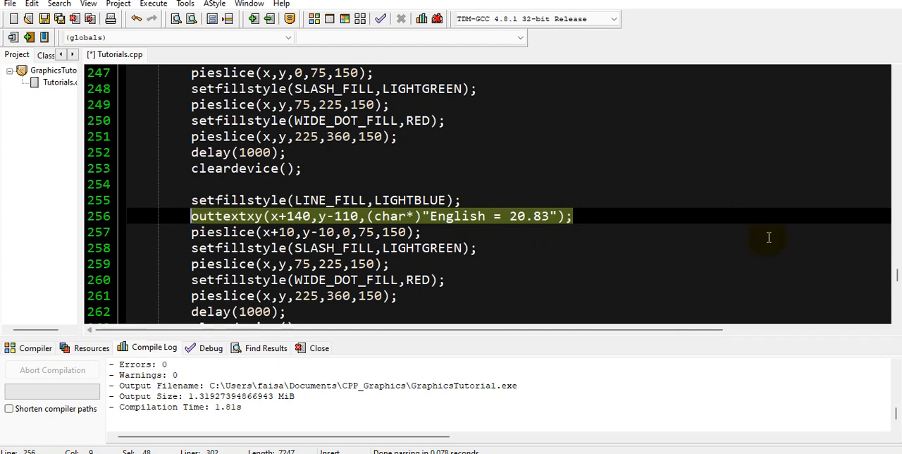
scroll(down, 3)
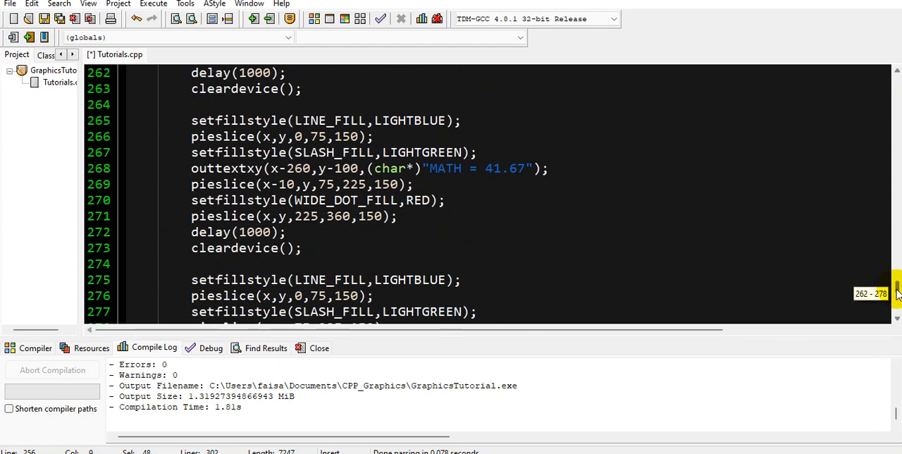
scroll(down, 3)
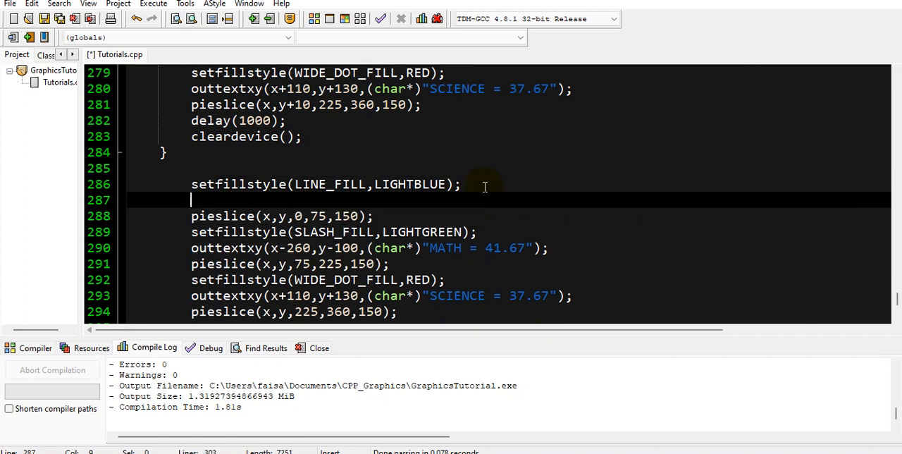
text(outtextxy(x+140,y-110,(char*)"English = 20.83");)
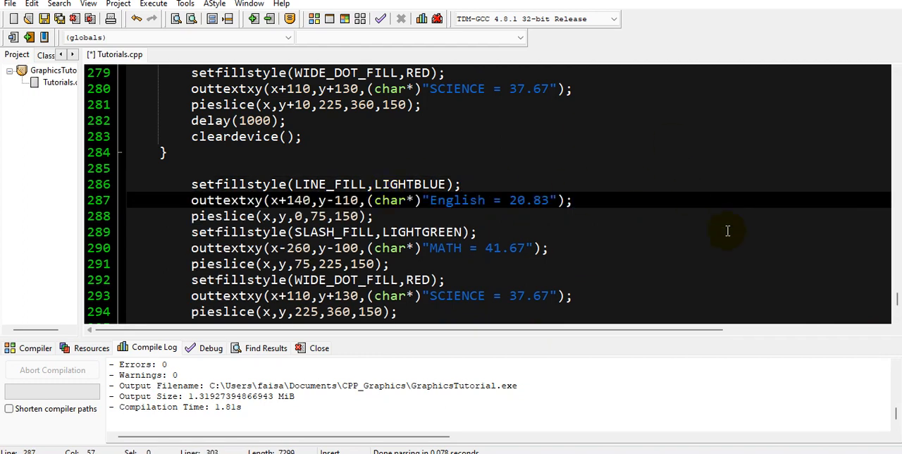
scroll(down, 3)
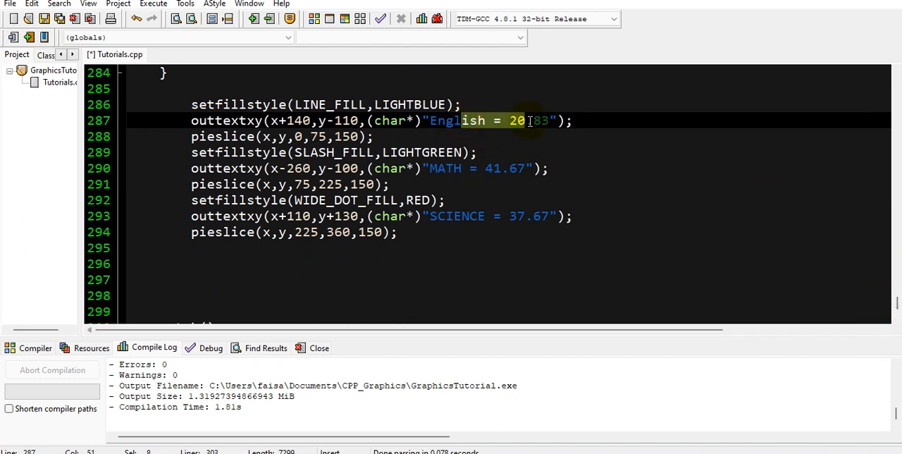
click(336, 19)
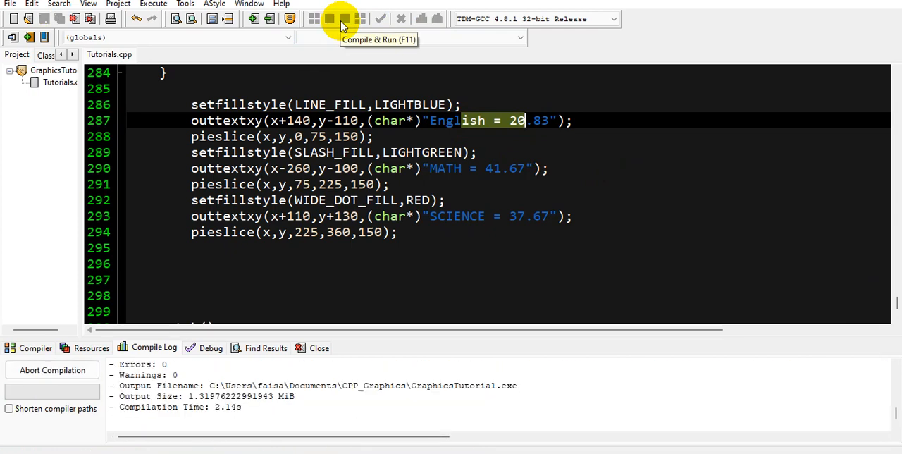
Run the labeled build, watch the pie chart, then close the console window.
click(338, 20)
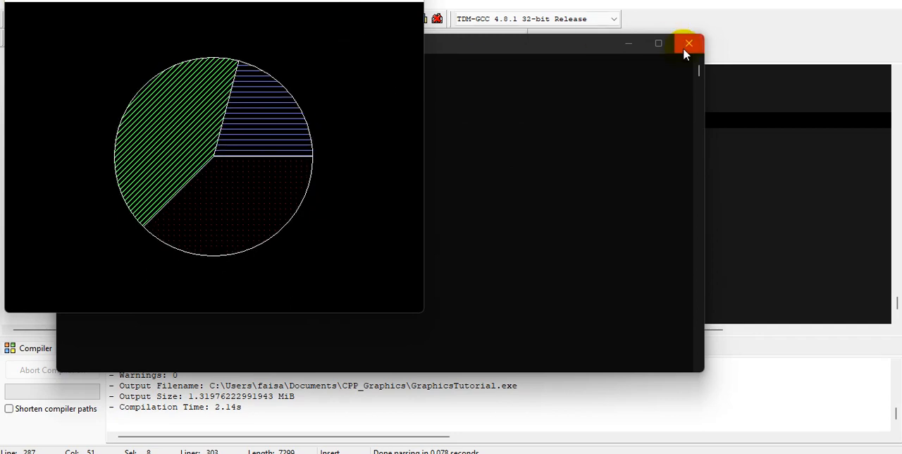
click(688, 43)
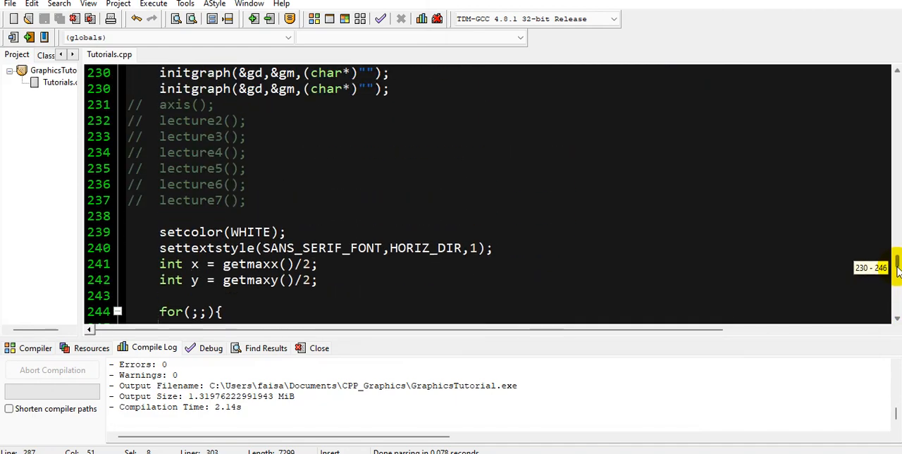
Rewrite the loop header for(;;) as for(int i = 0; i < 3; i++).
scroll(down, 3)
text(int )
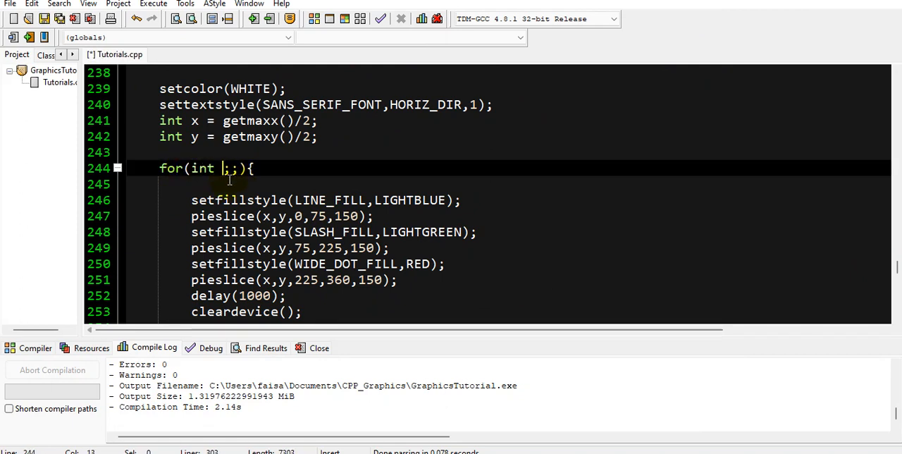
text(i)
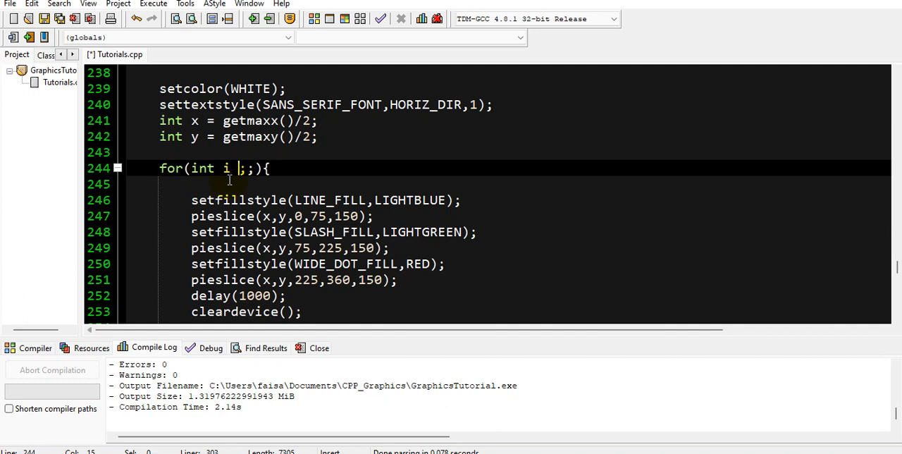
text(= 0)
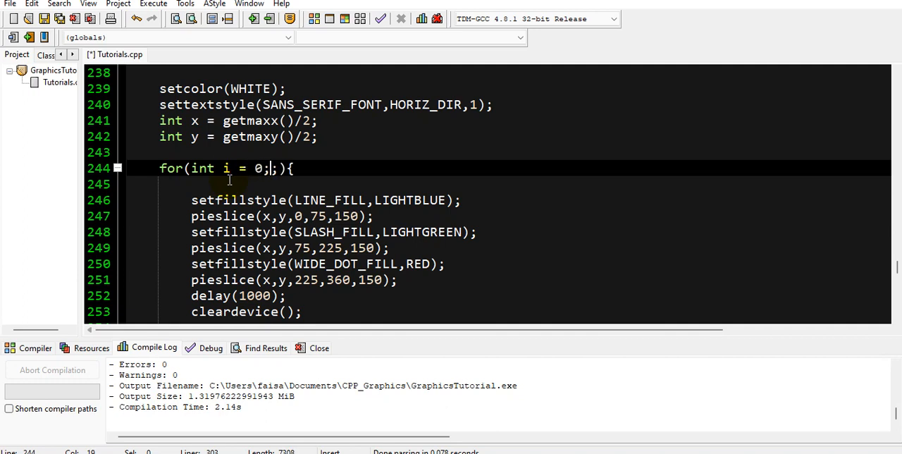
text(i <)
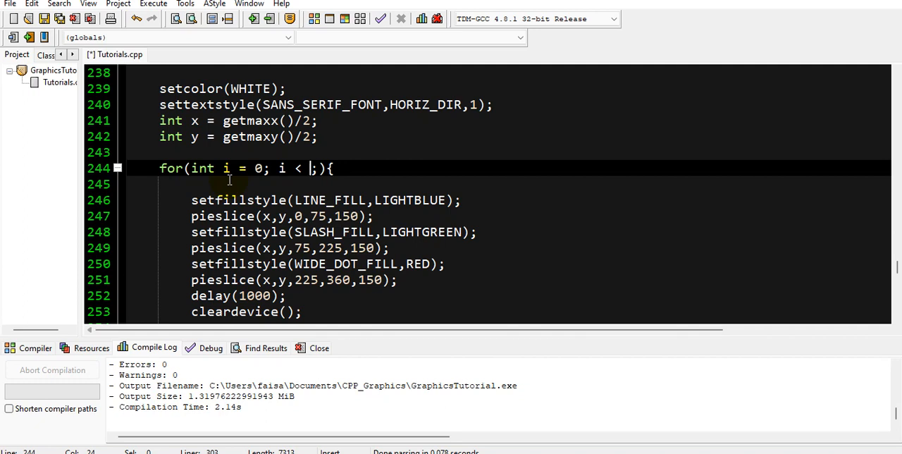
text(3)
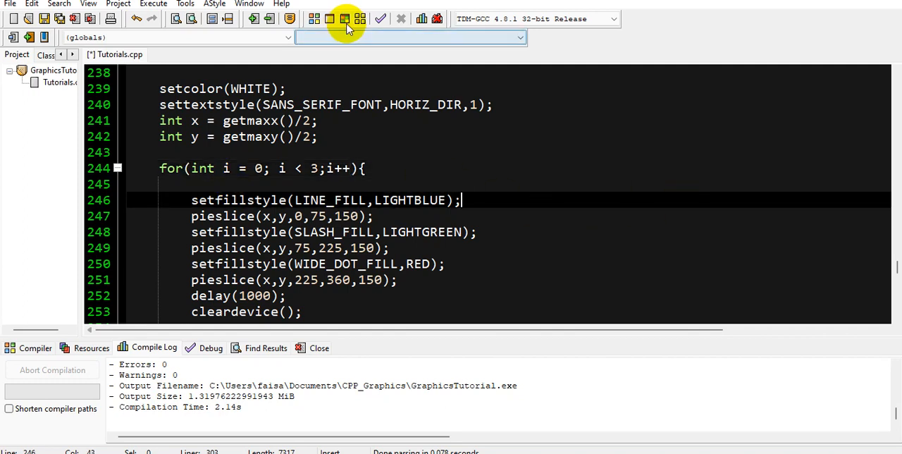
Run the three-pass build, view the labeled pie chart, and close its windows.
click(345, 19)
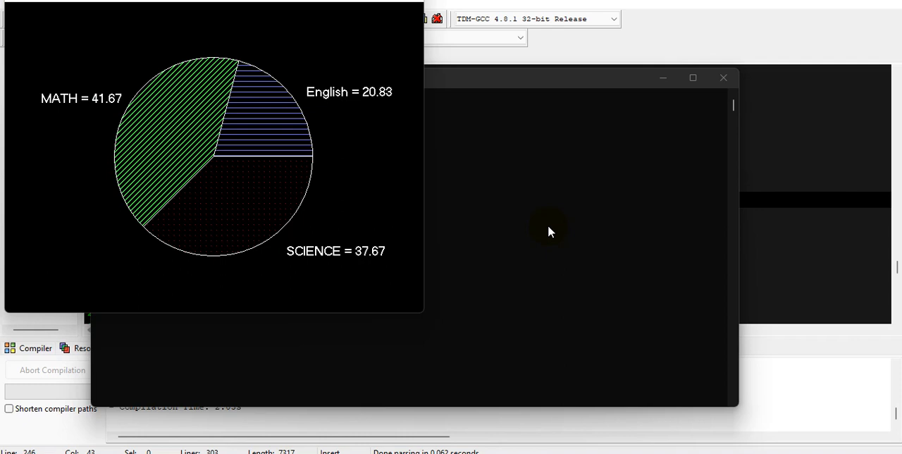
click(722, 77)
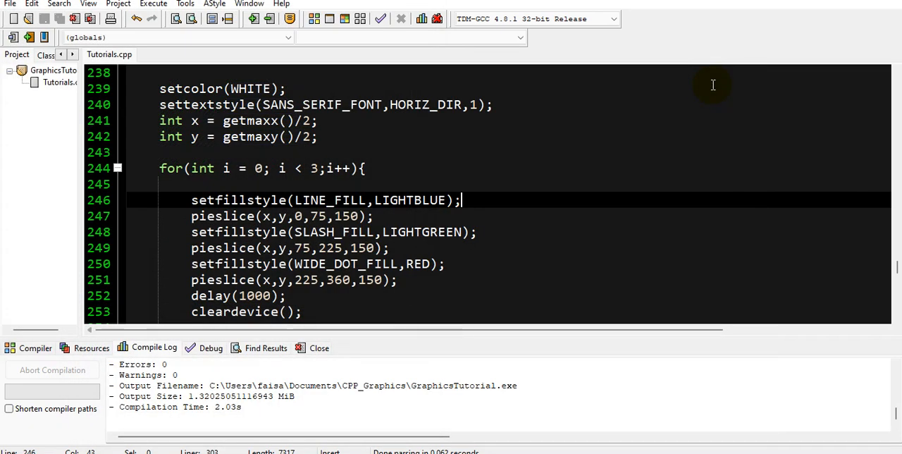
mouse_move(884, 261)
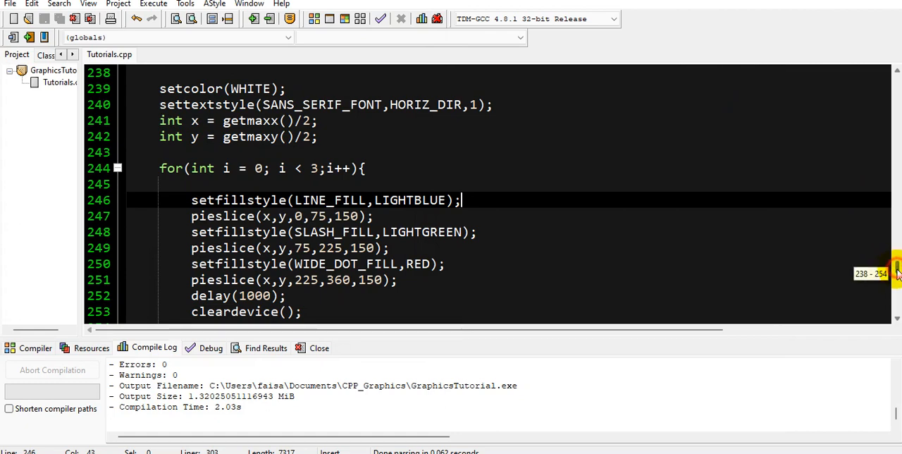
scroll(down, 3)
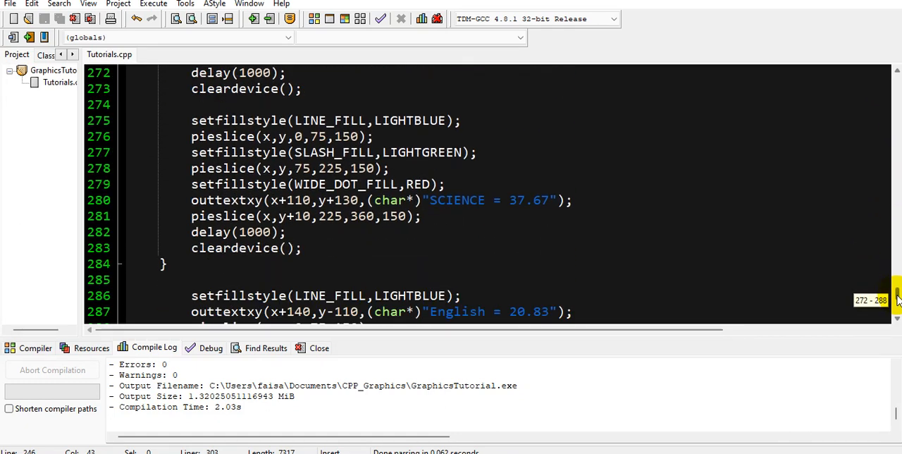
scroll(down, 3)
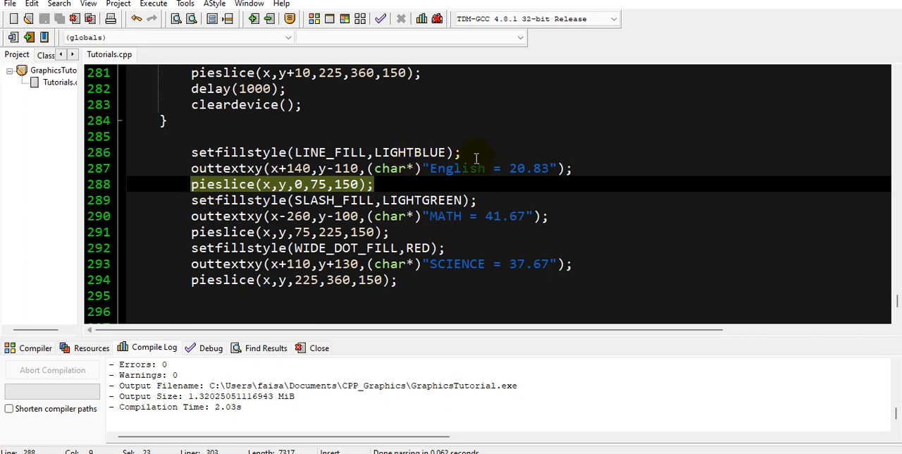
mouse_move(470, 153)
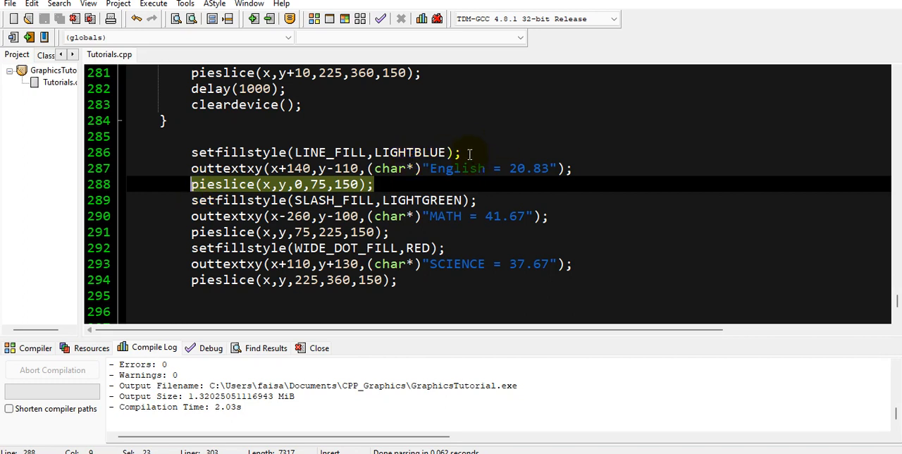